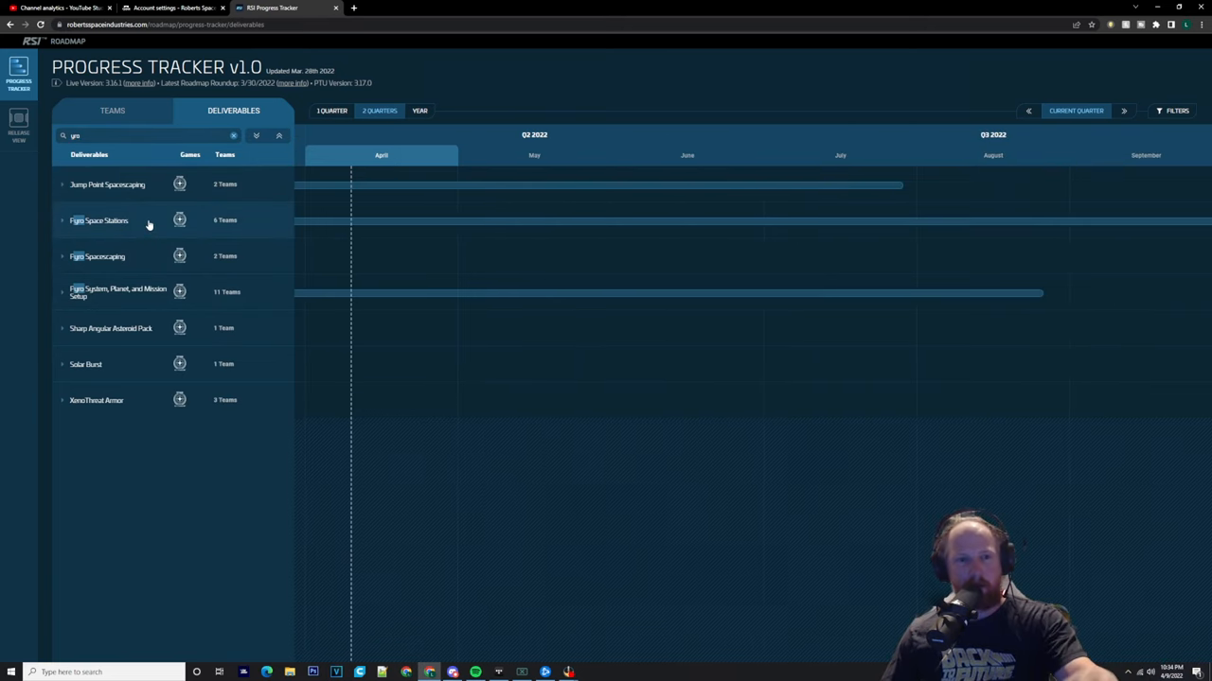
Clear the Deliverables search box so the full list returns.
left_click(99, 219)
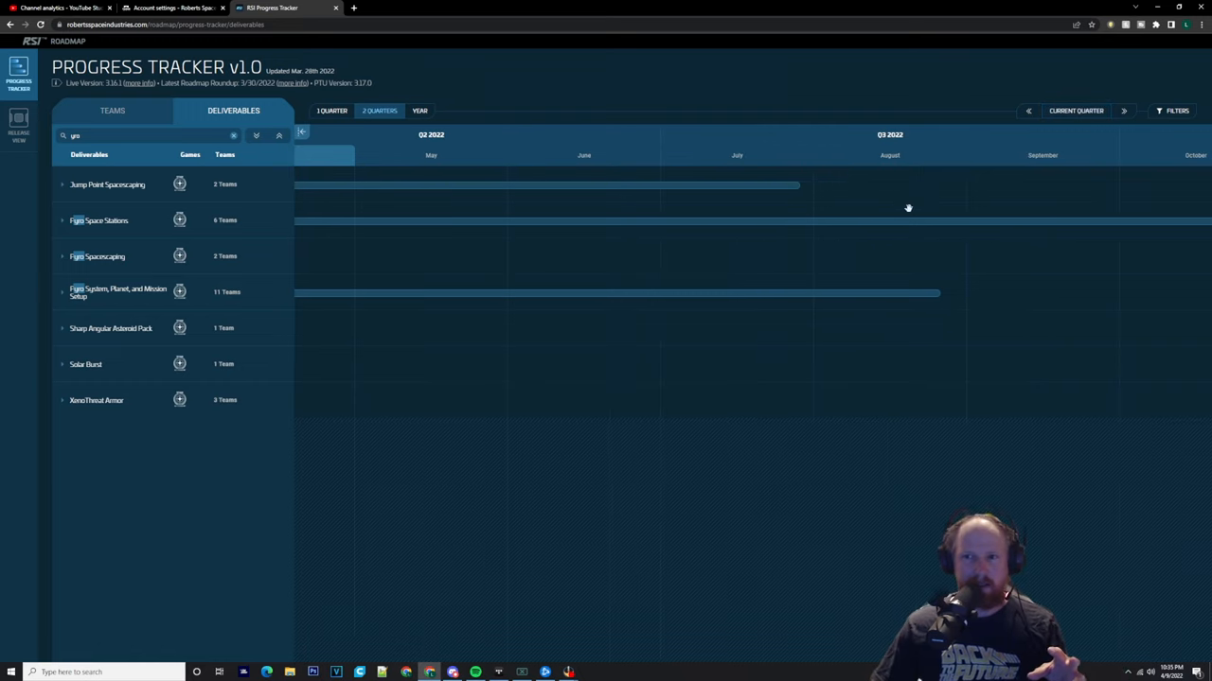
mouse_move(708, 231)
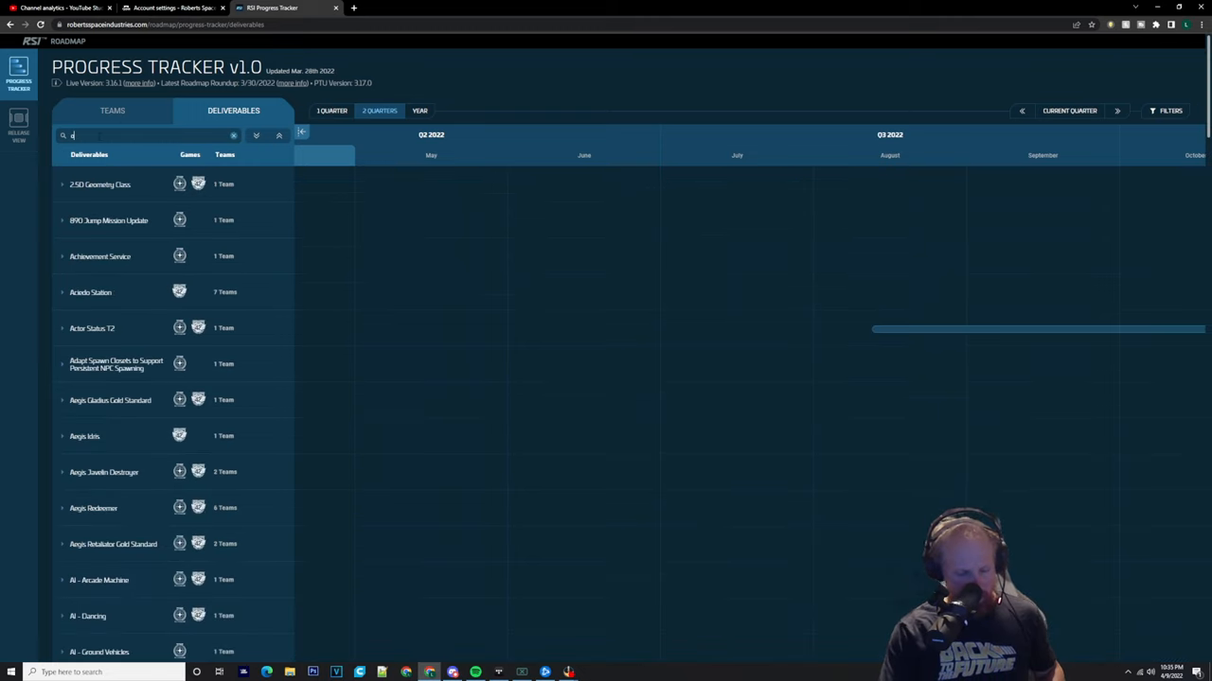
Search the deliverables for the Liberator and expand its matching entry.
type("odi")
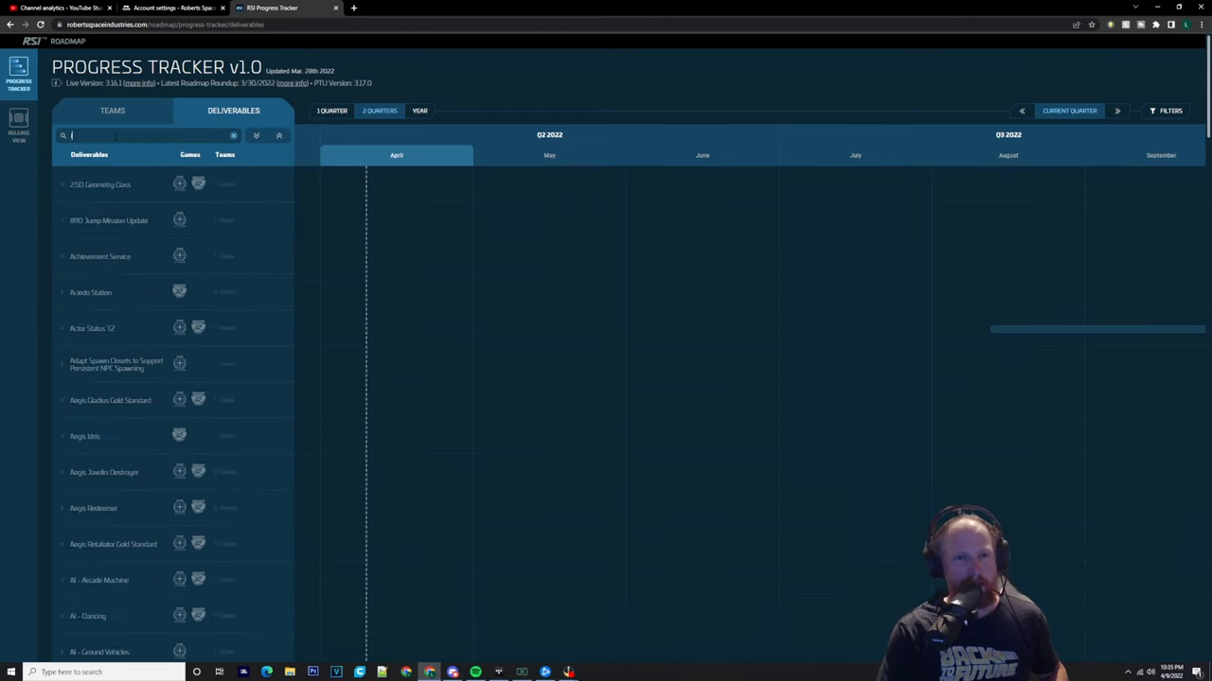
type("iter")
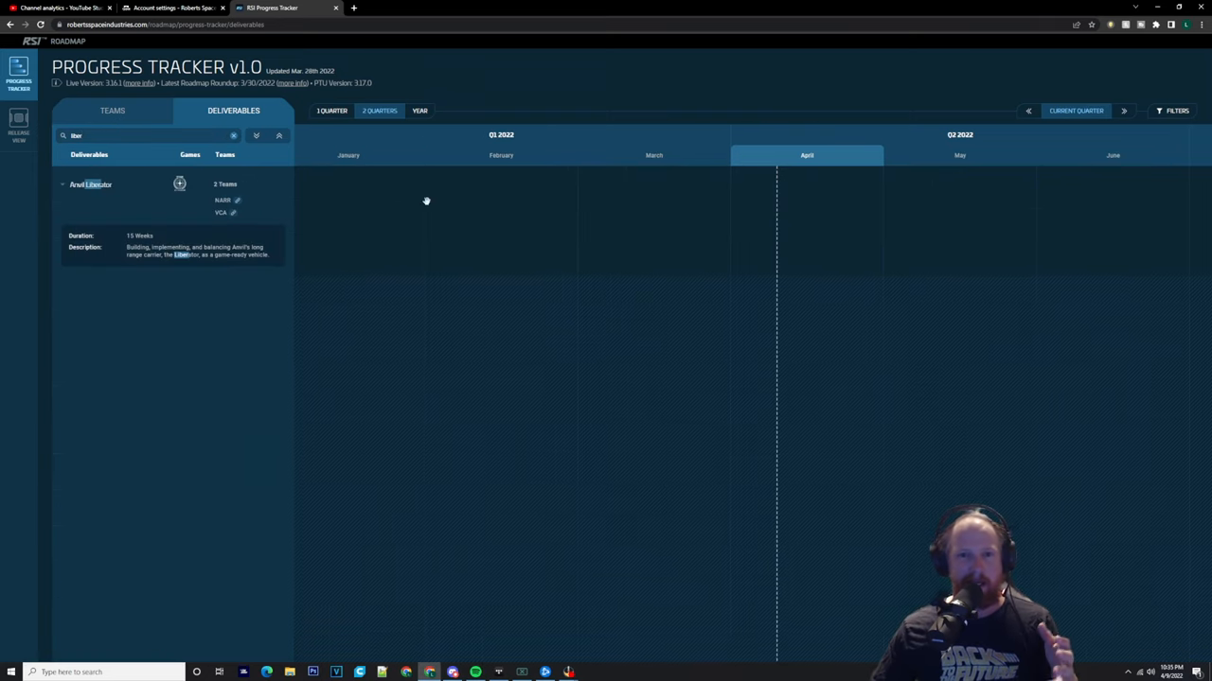
left_click(1027, 110)
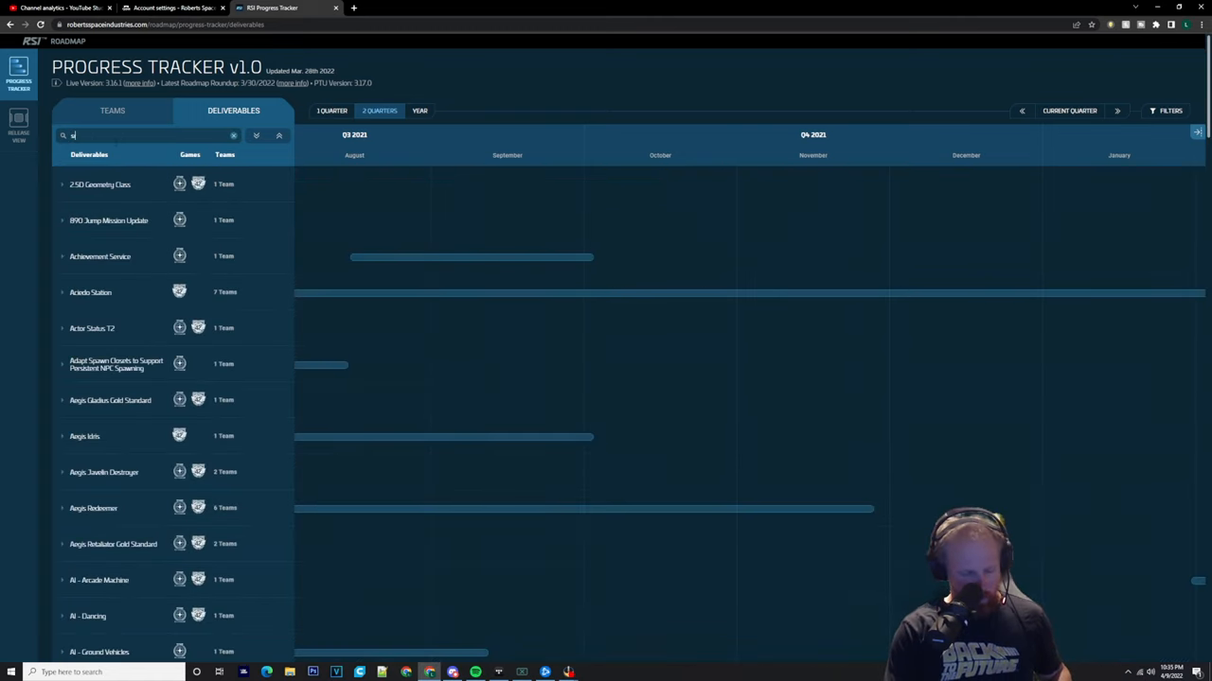
Search for 'srv' to view the Argo SRV details, then clear the search to list every deliverable.
type("srv")
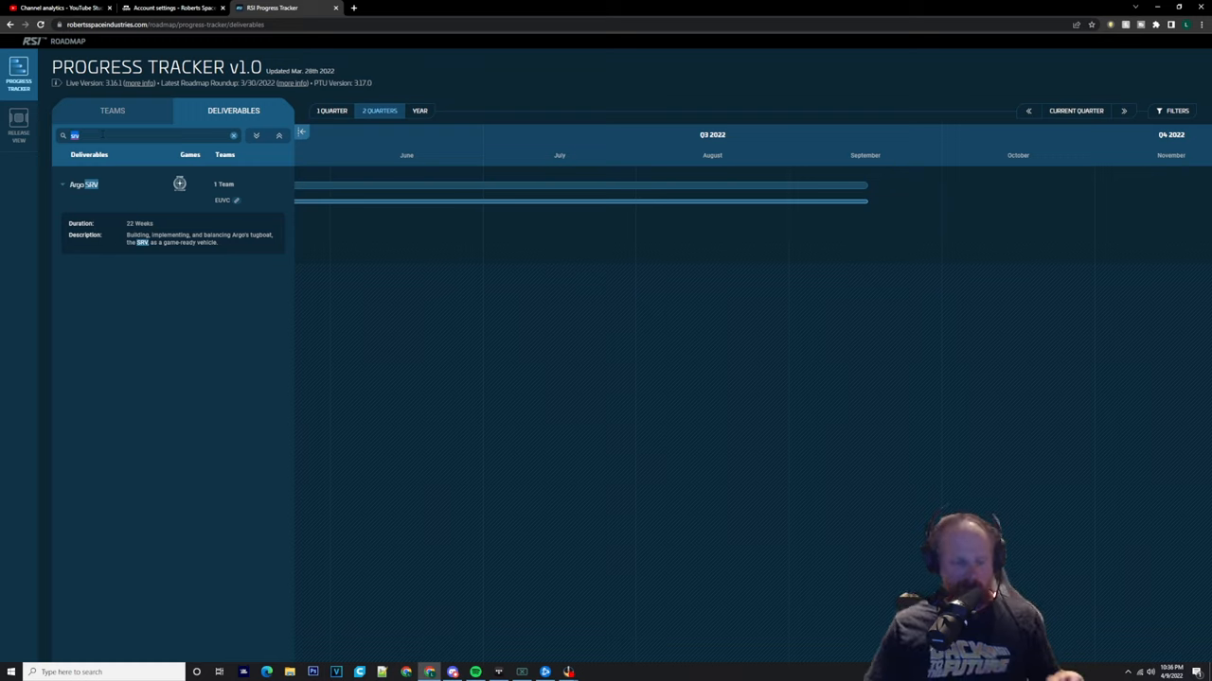
left_click(233, 136)
type("genesi")
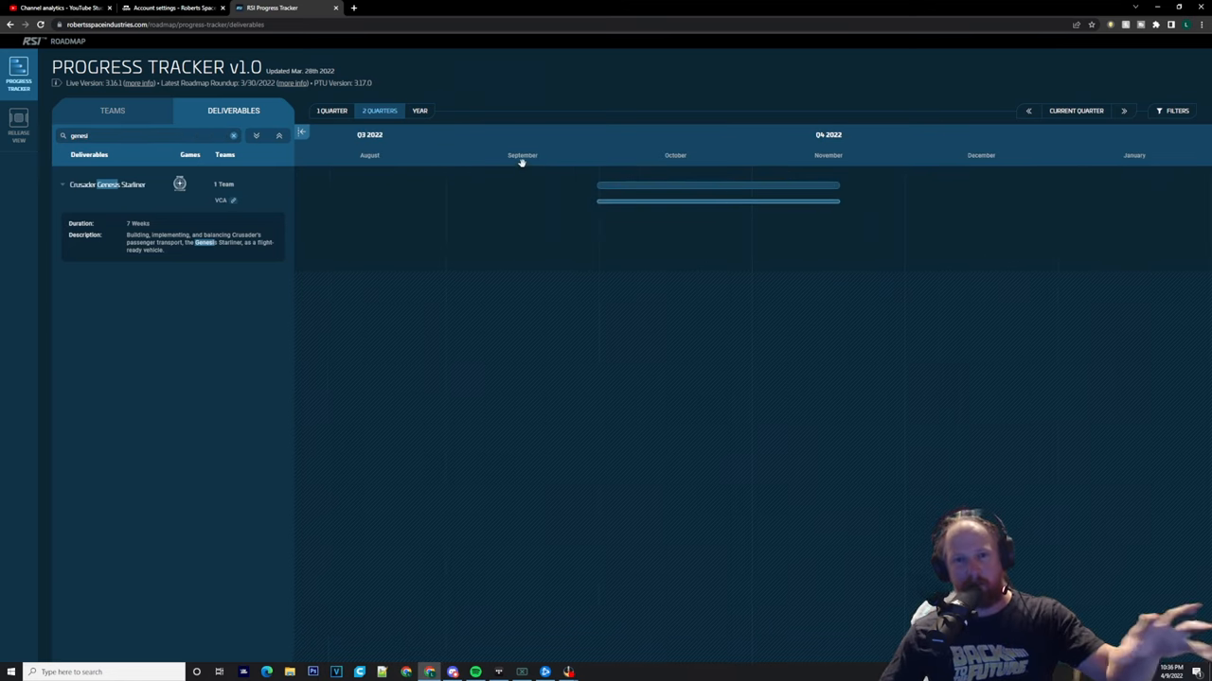
left_click(1124, 110)
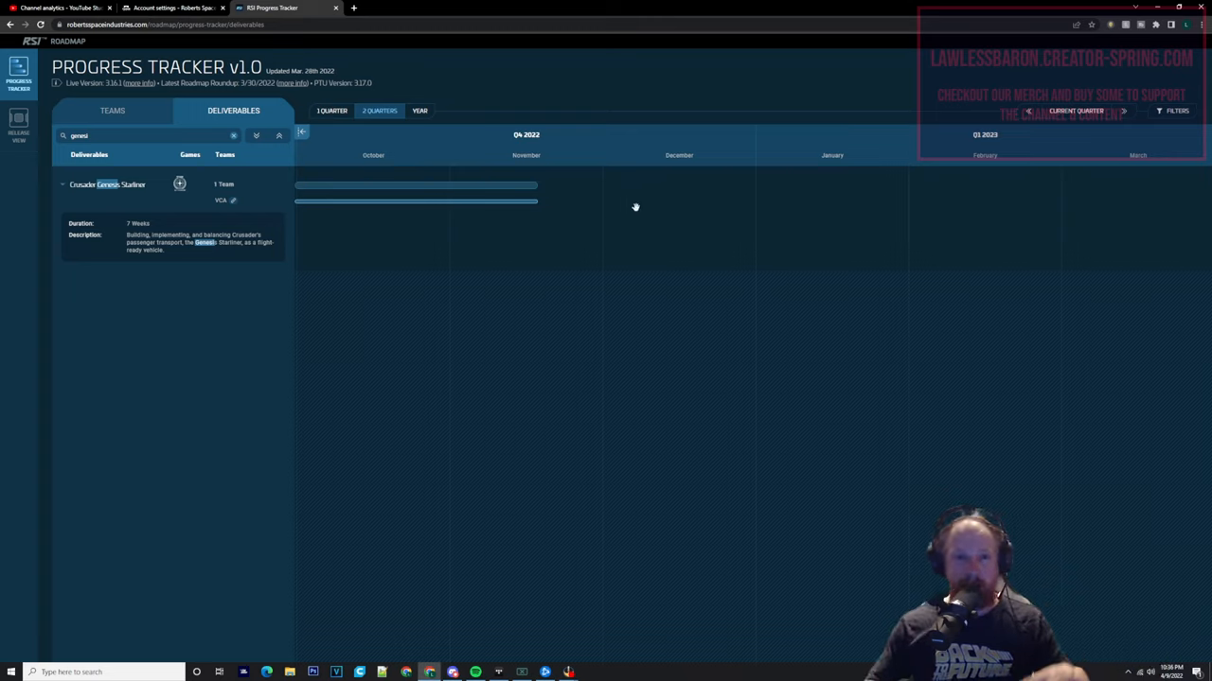
left_click(233, 136)
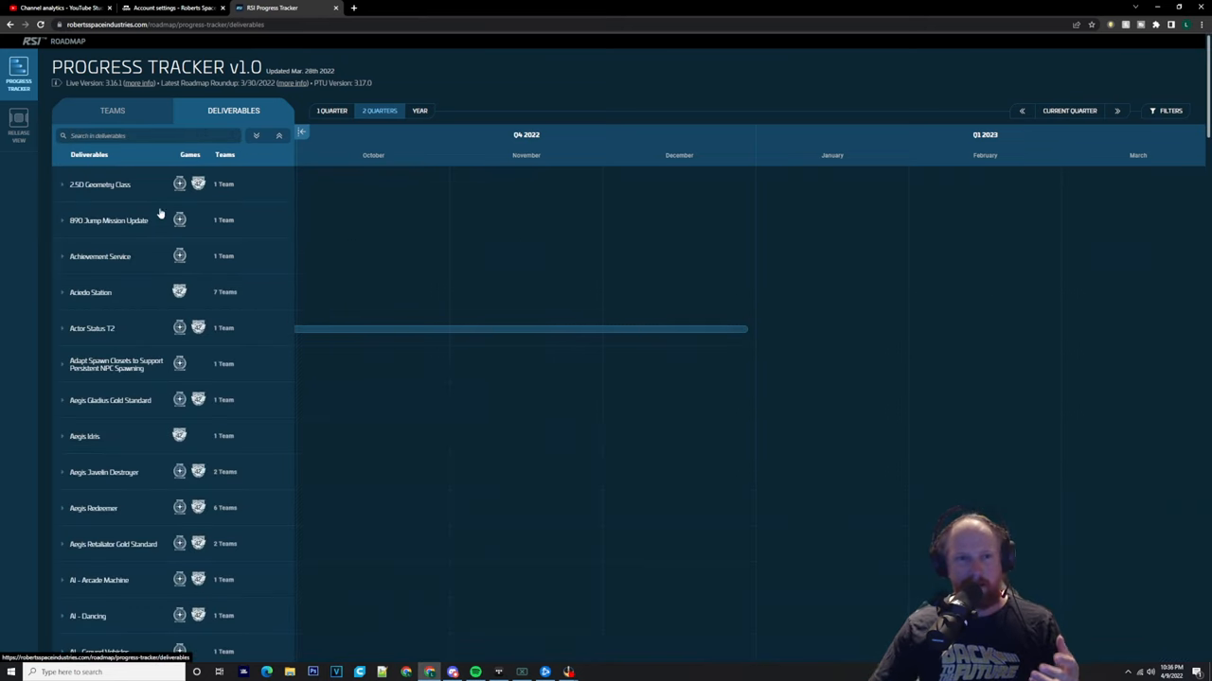
Scroll the deliverables list from the A entries down to Hacking T0 and Hangar Manager App, reviewing timeline bars.
scroll("down", 3)
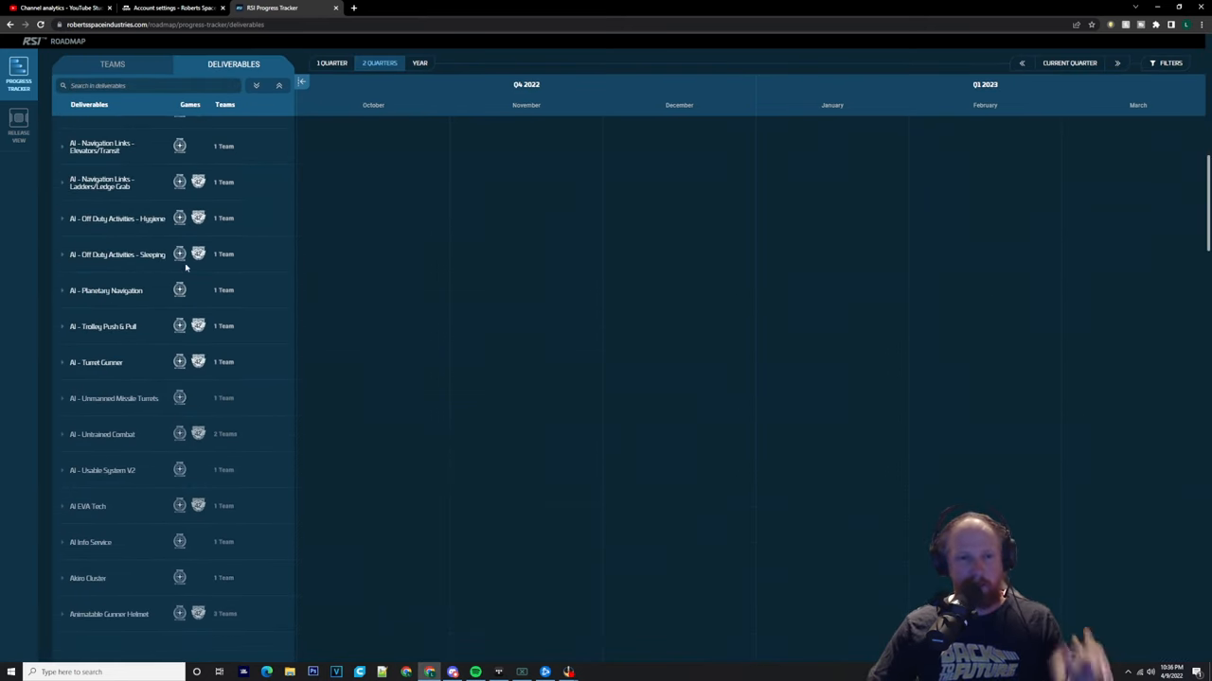
scroll("down", 3)
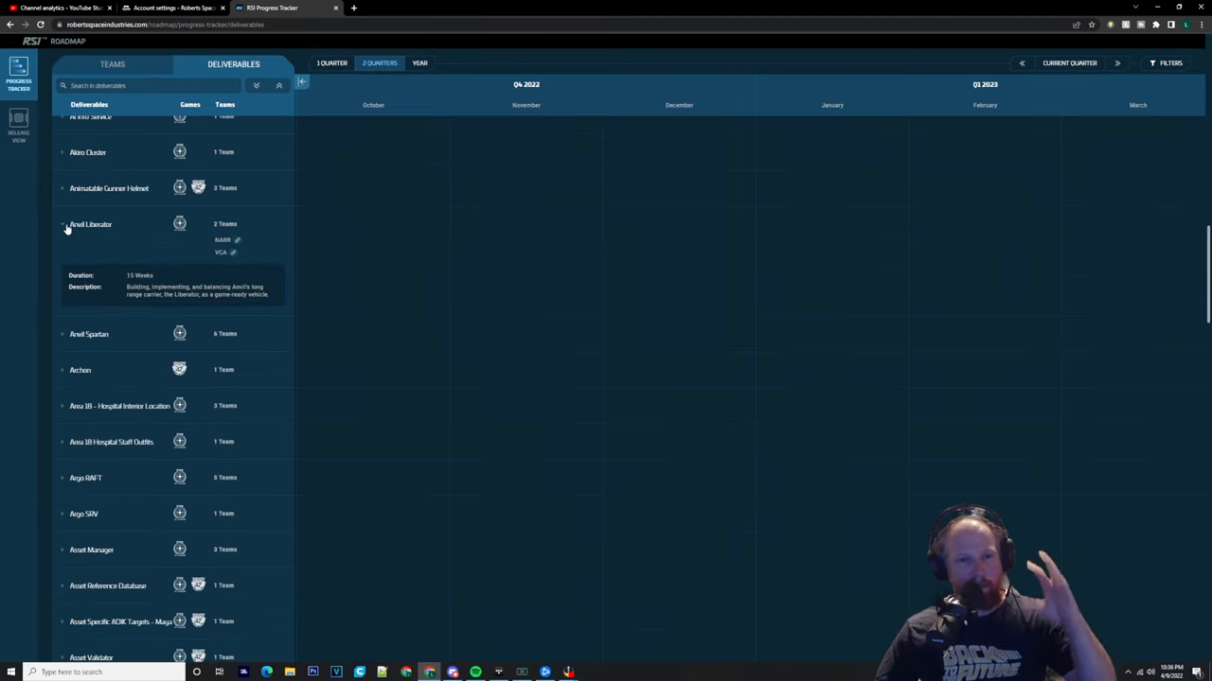
scroll("down", 3)
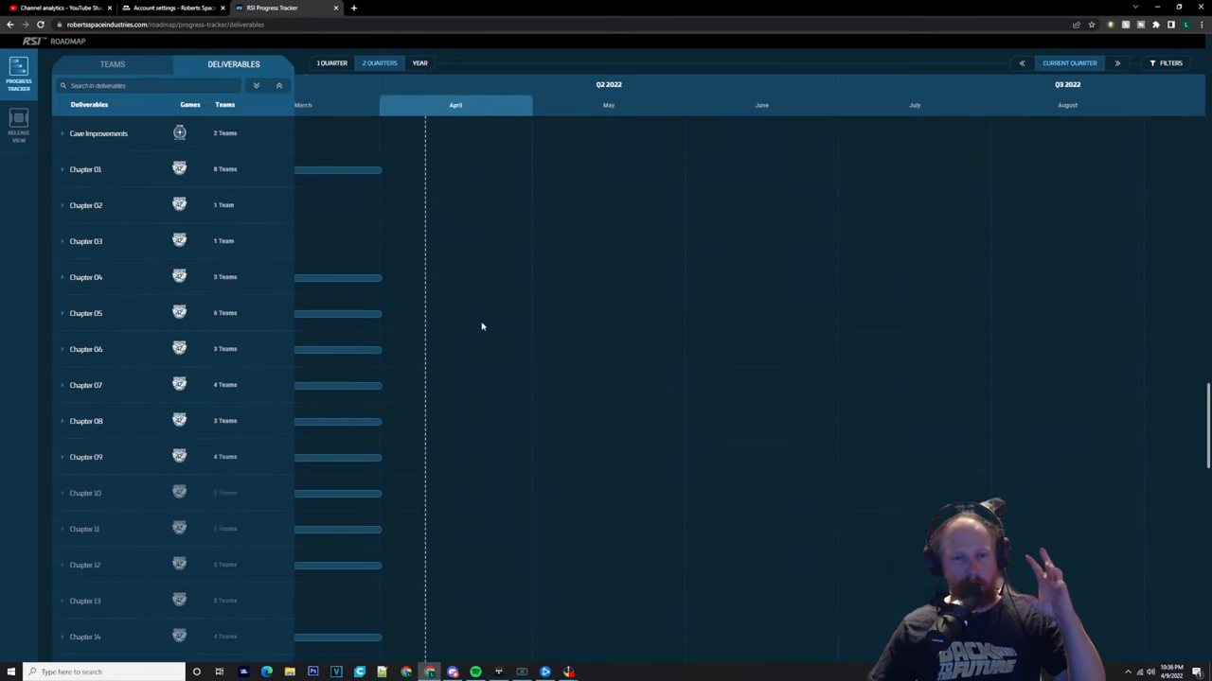
scroll("down", 3)
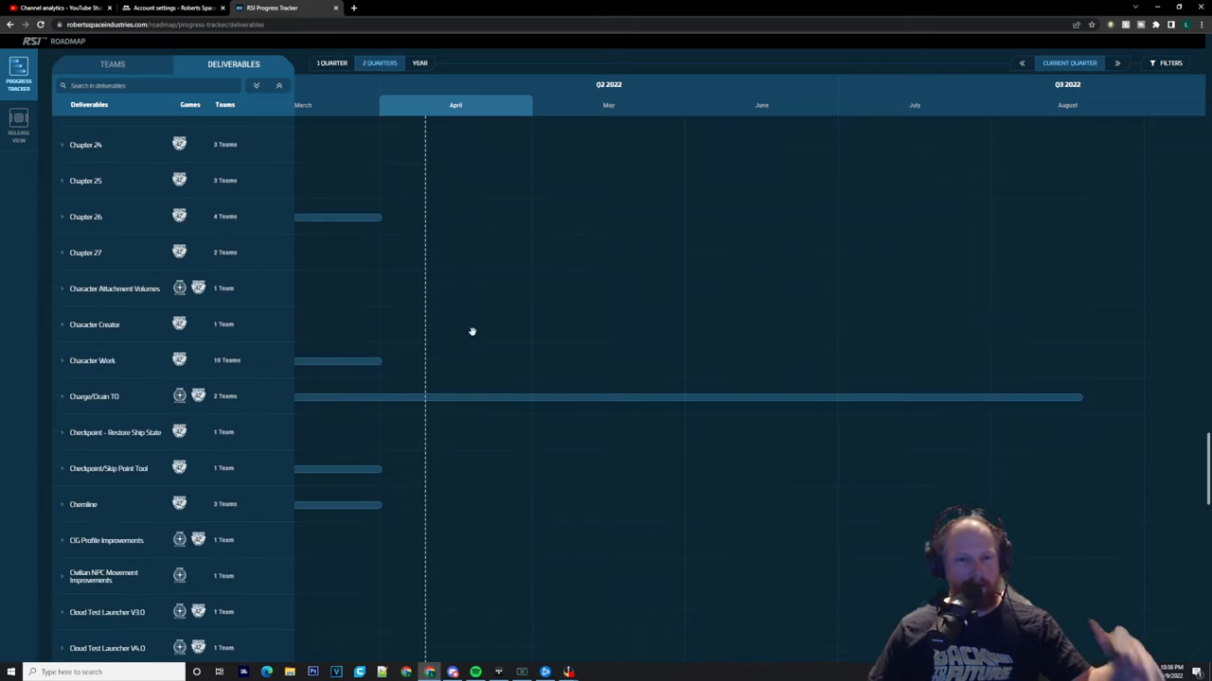
scroll("down", 3)
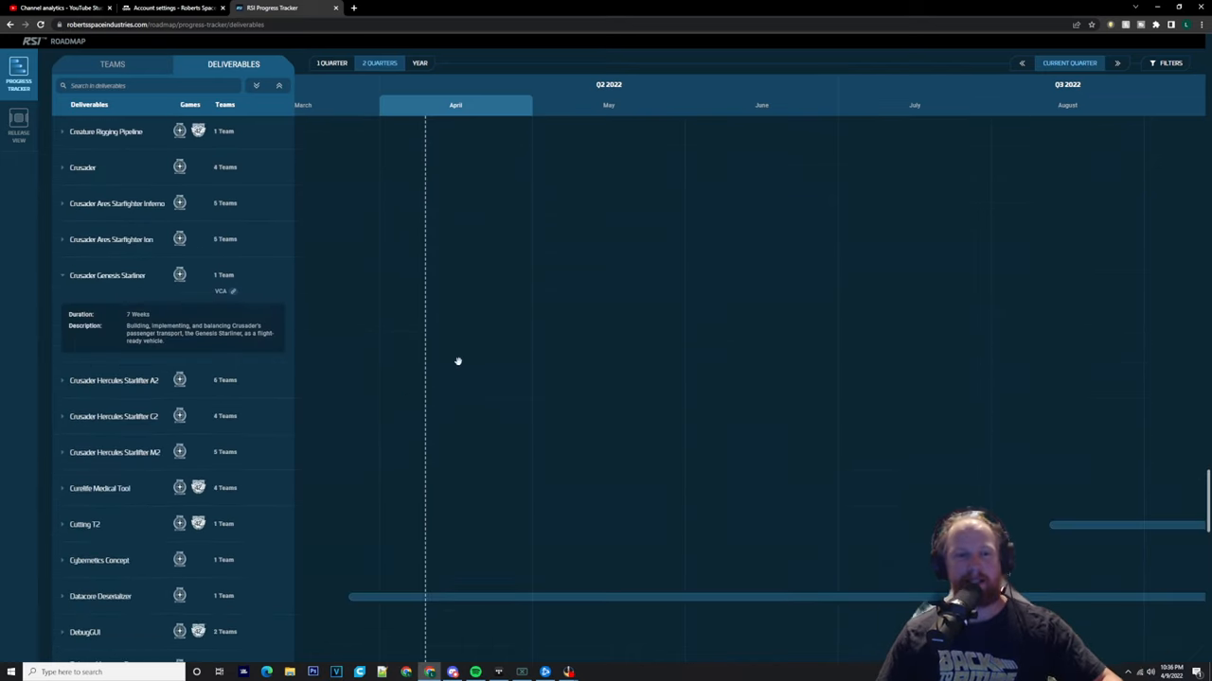
scroll("down", 3)
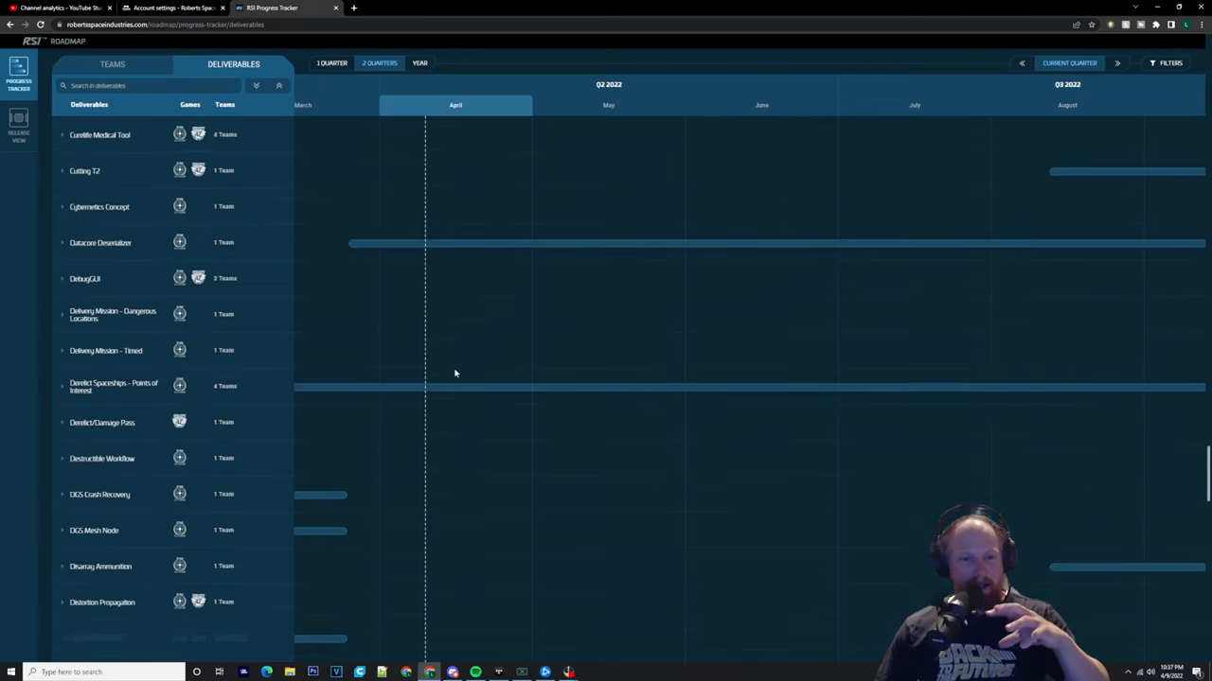
scroll("down", 3)
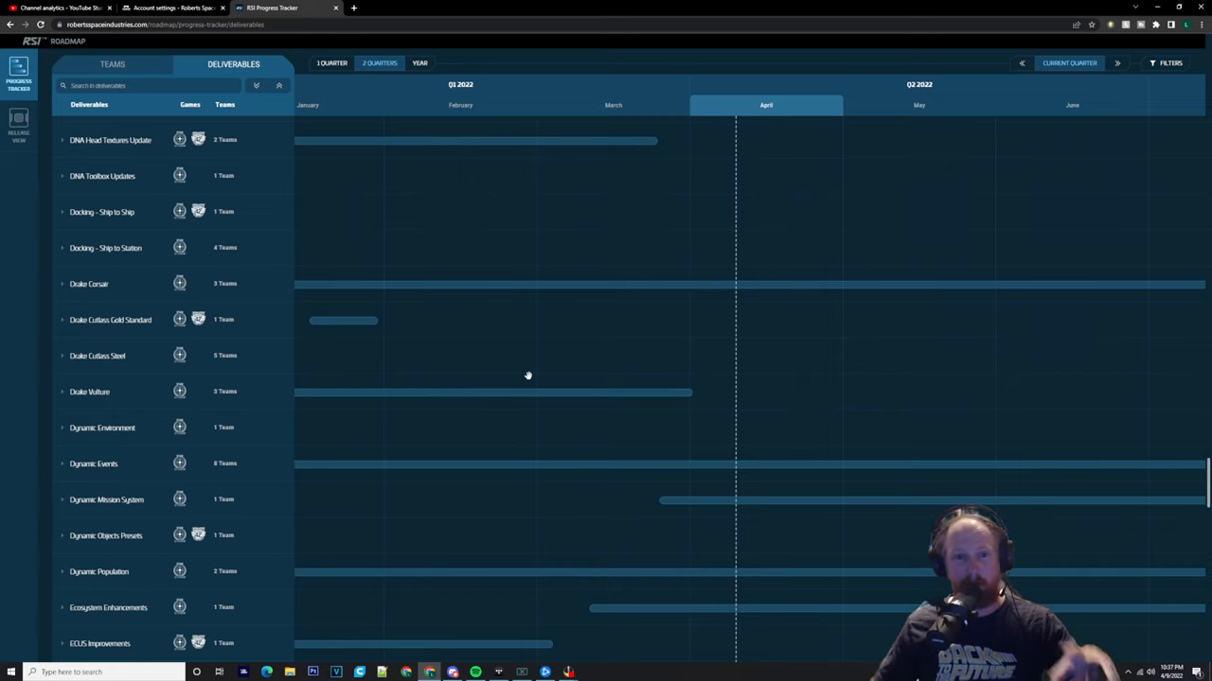
scroll("down", 3)
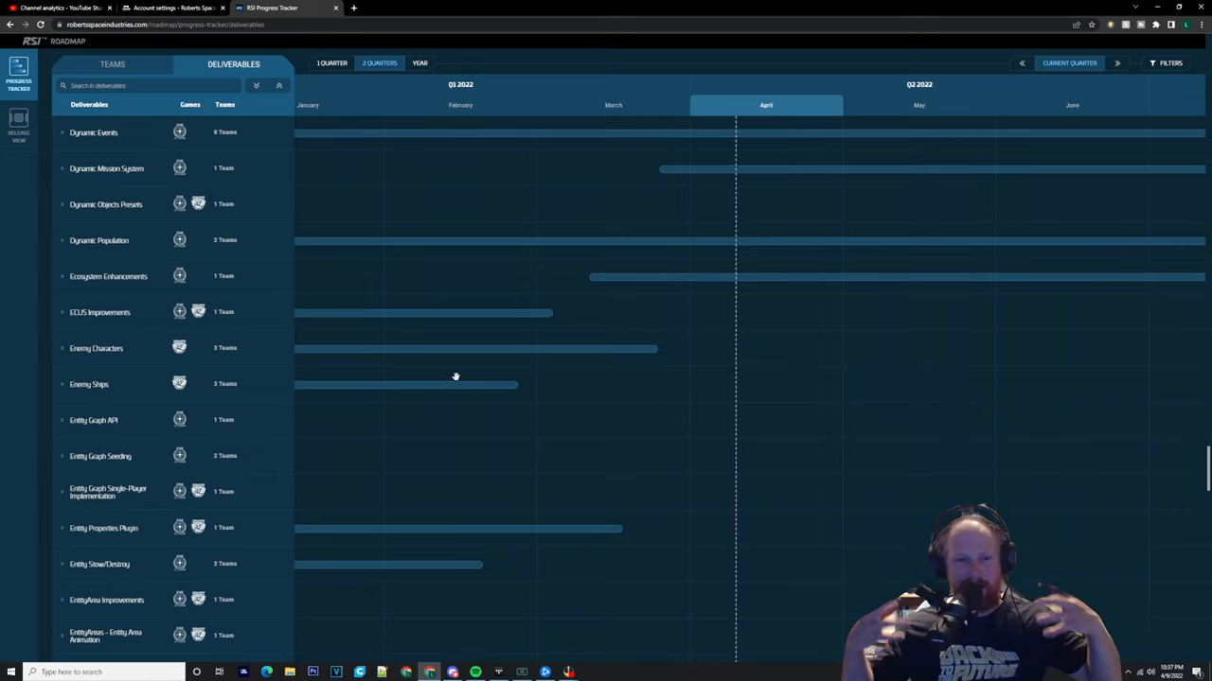
mouse_move(428, 367)
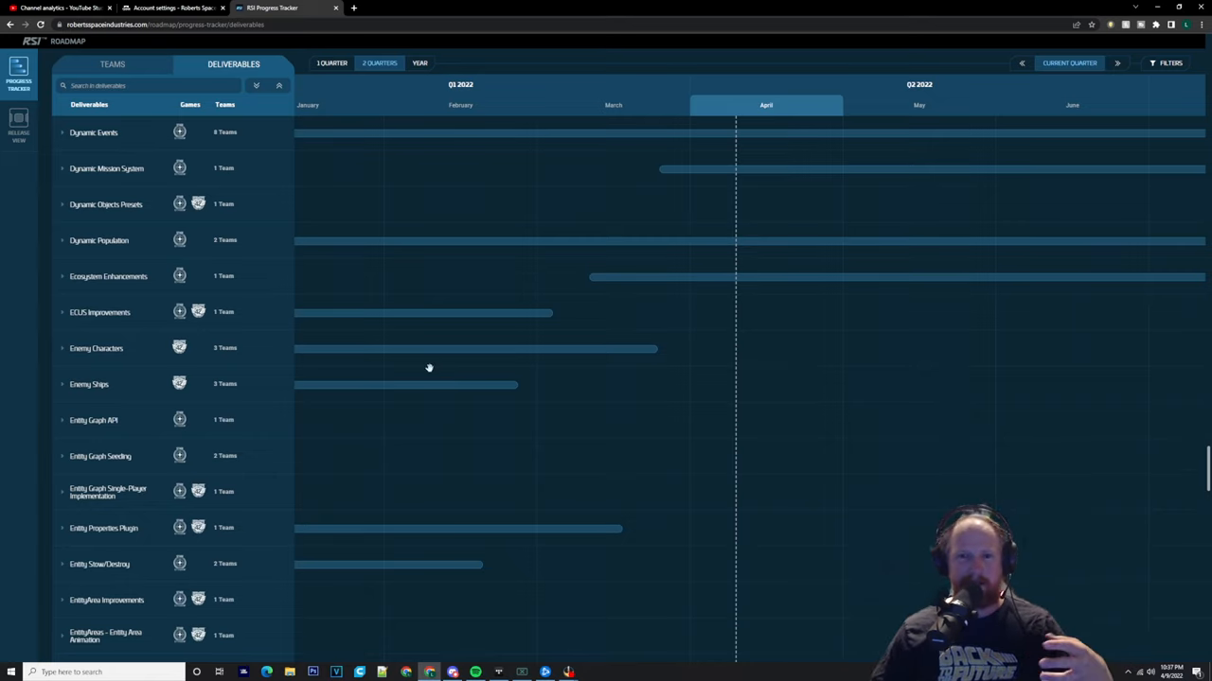
scroll("down", 3)
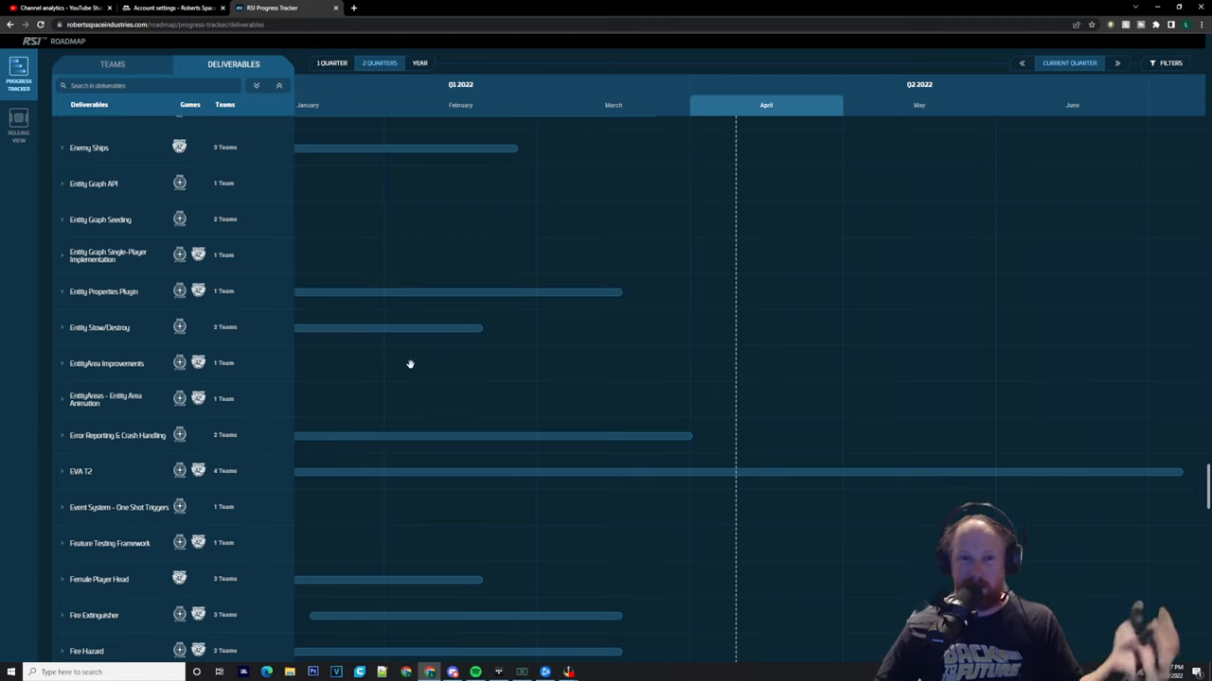
mouse_move(426, 340)
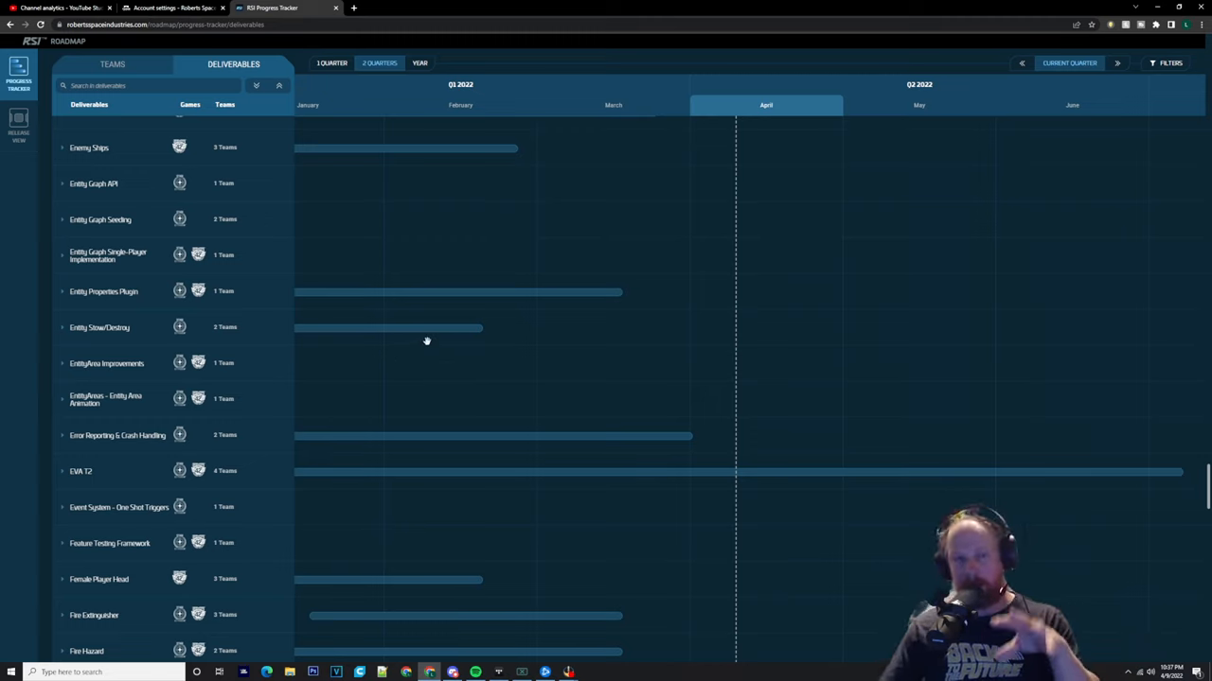
scroll("down", 3)
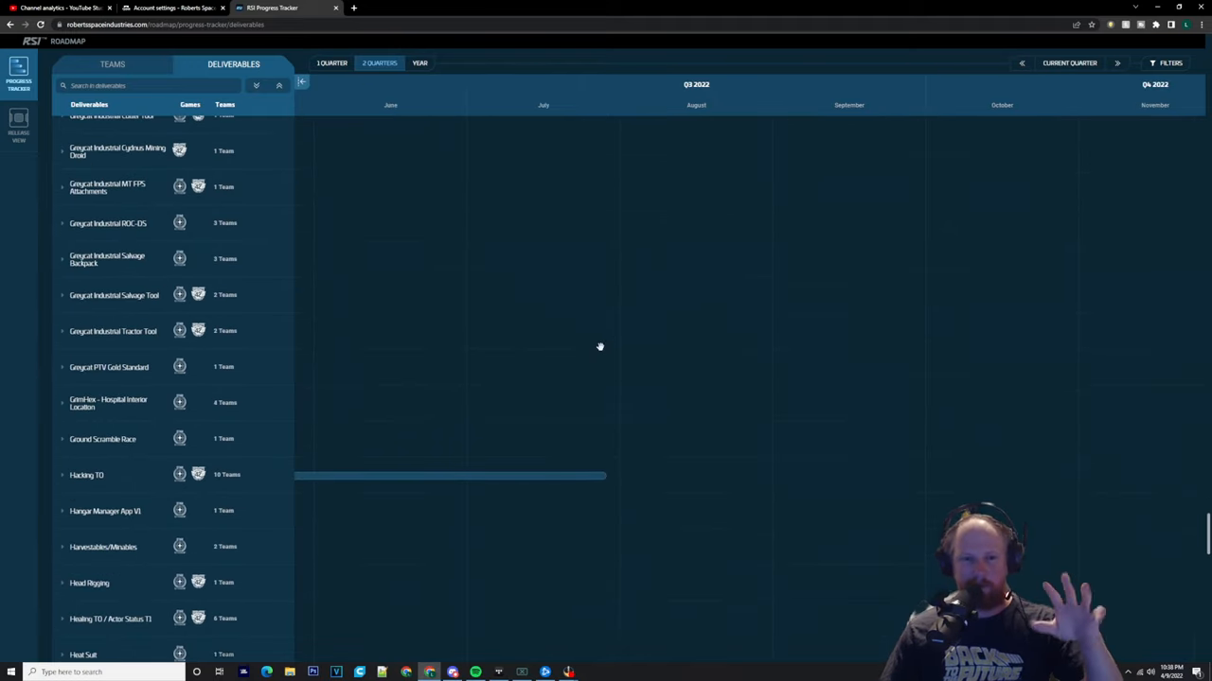
Expand the Hacking T0 and HEX deliverables to read their duration and description.
scroll("down", 3)
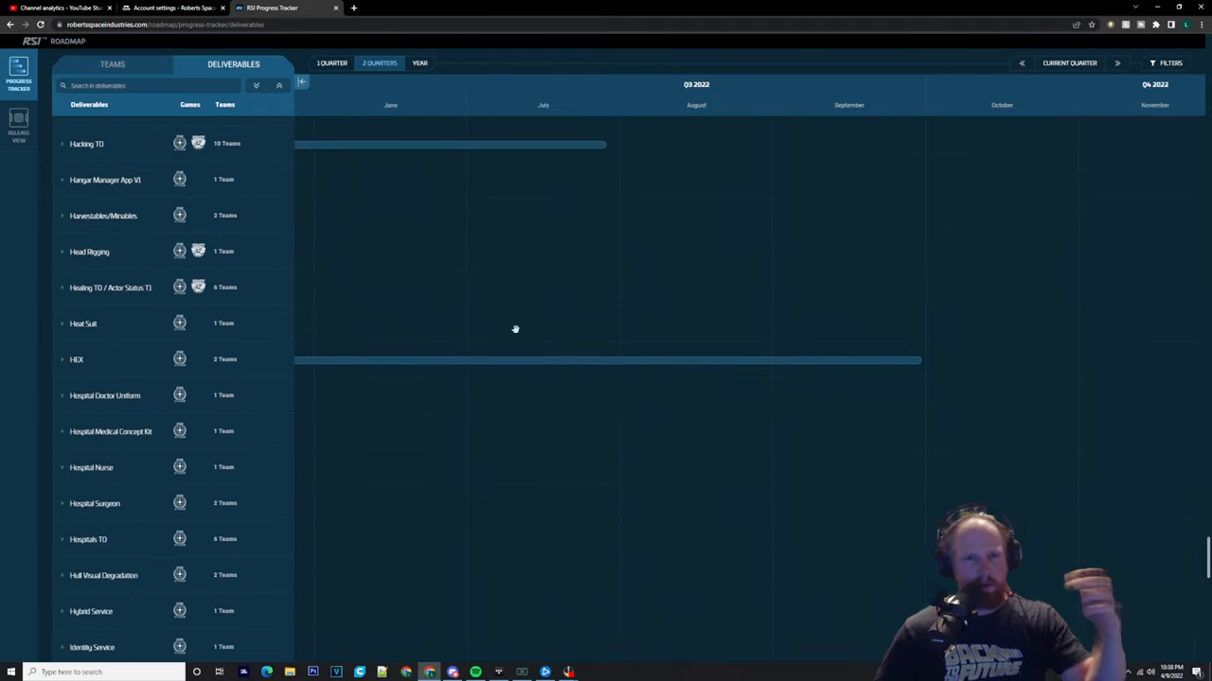
mouse_move(405, 216)
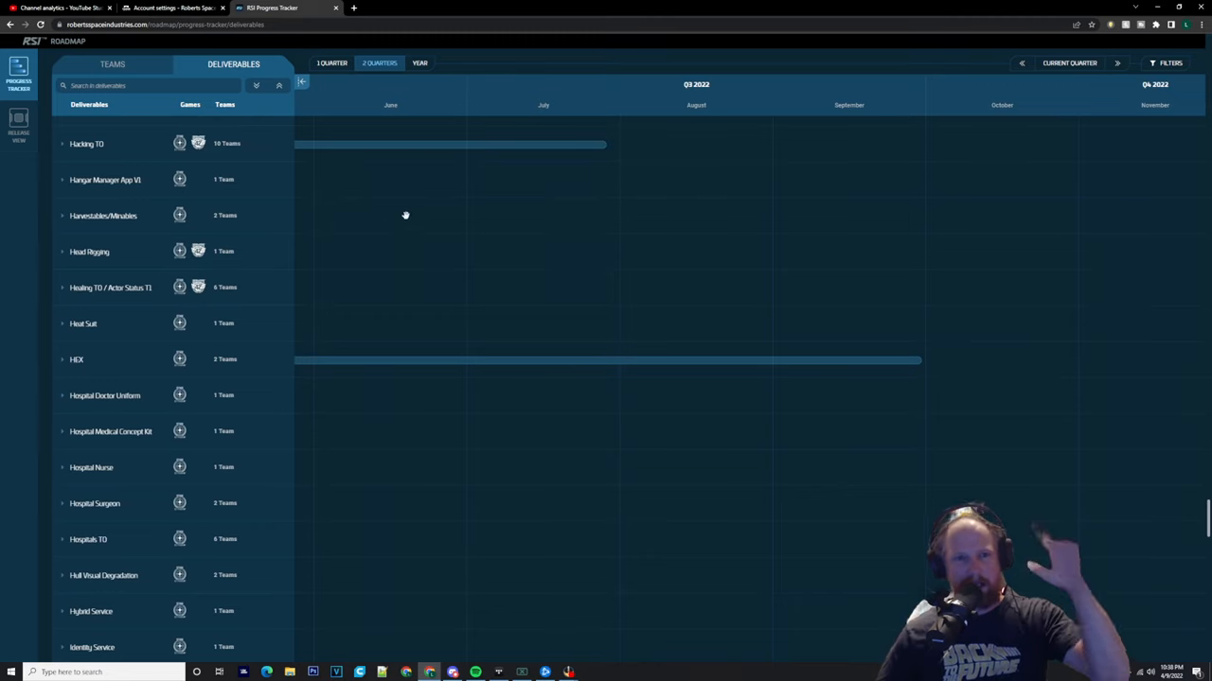
left_click(87, 144)
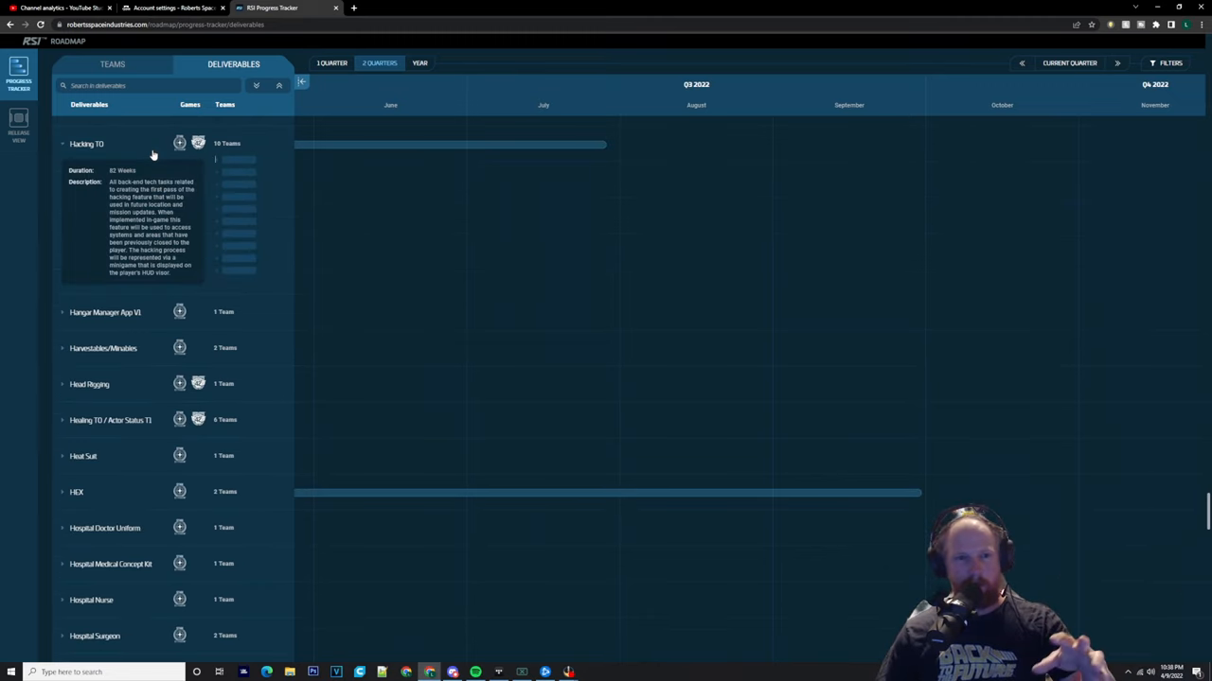
scroll("down", 3)
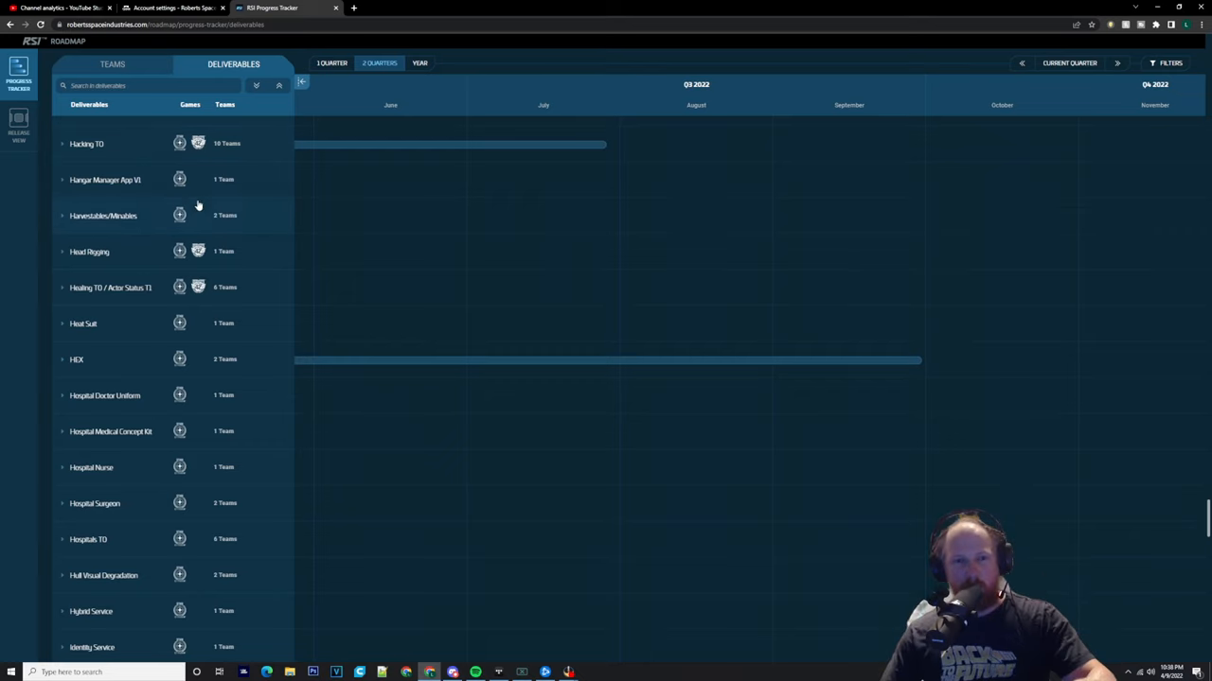
left_click(76, 360)
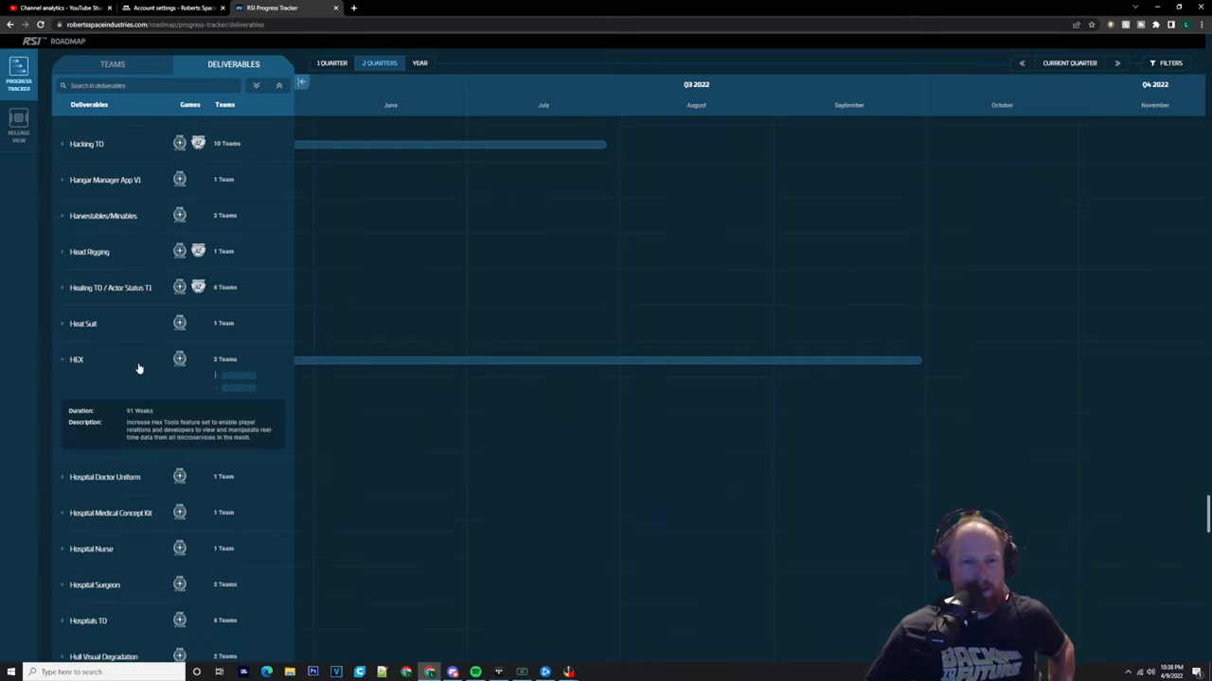
Scroll down past the I and J entries into the L deliverables.
scroll("down", 3)
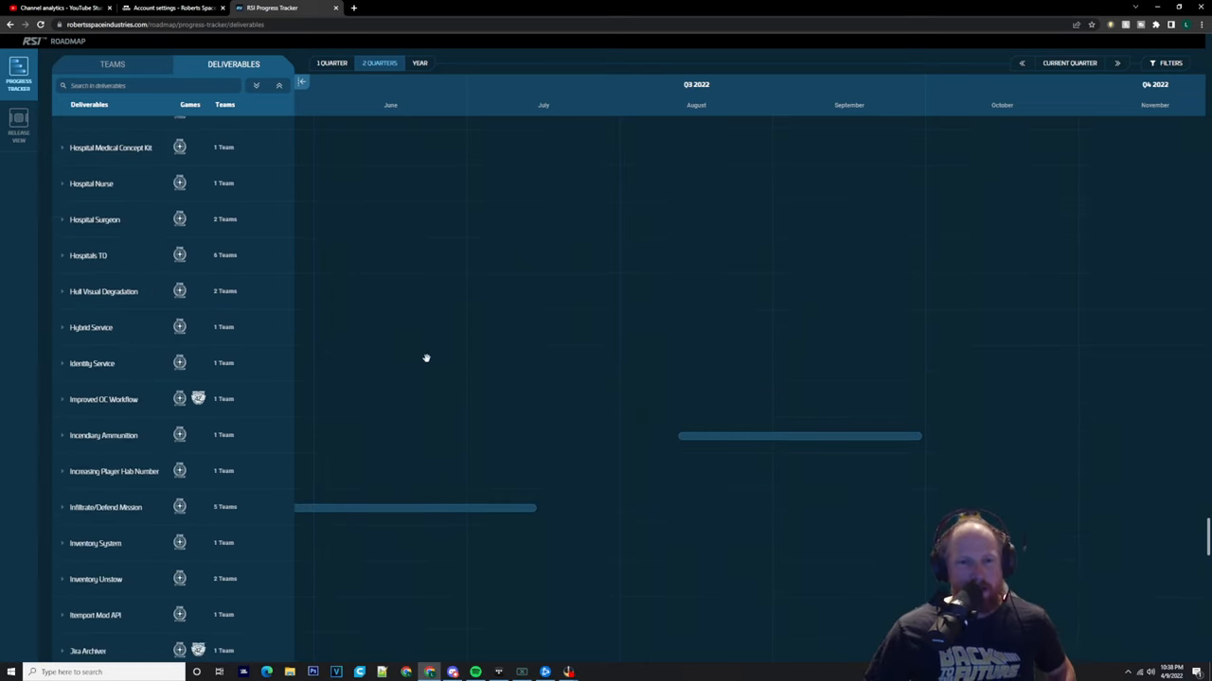
mouse_move(415, 362)
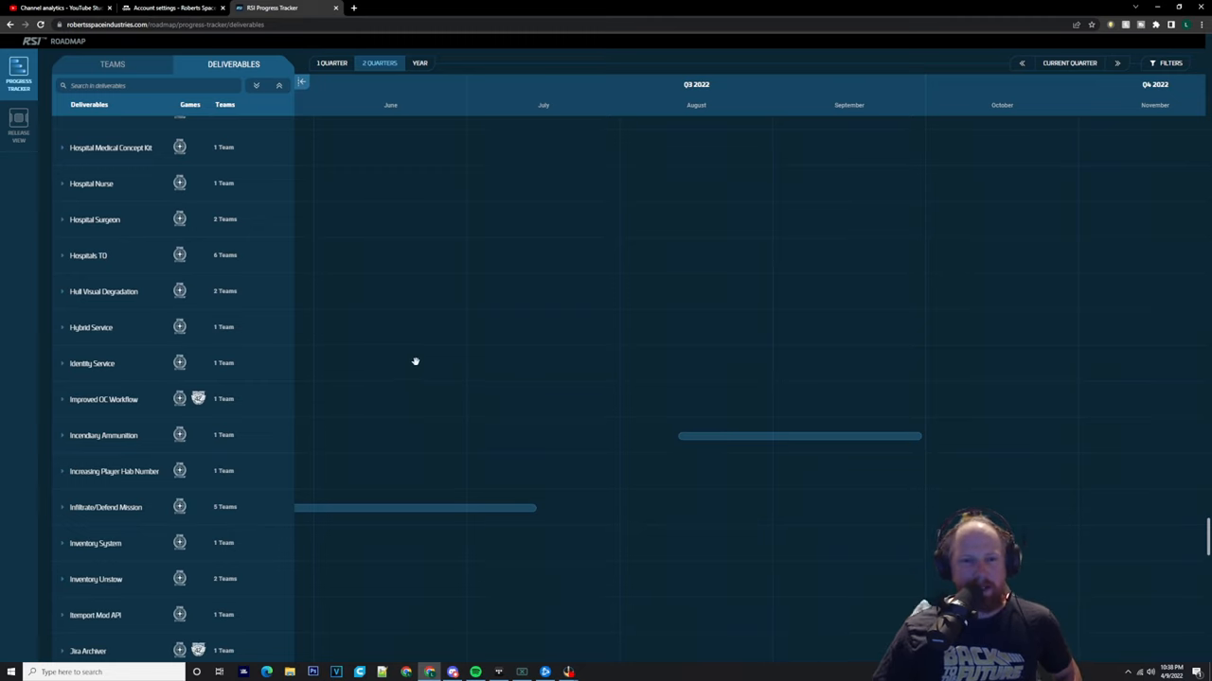
scroll("down", 3)
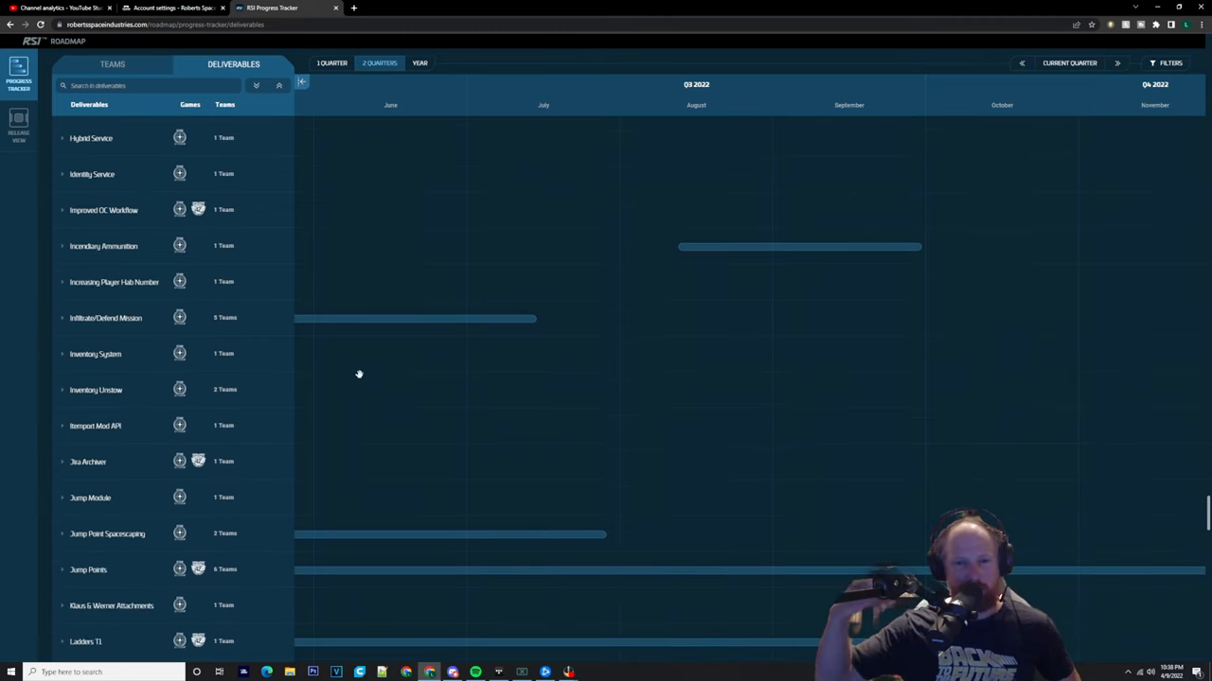
scroll("down", 3)
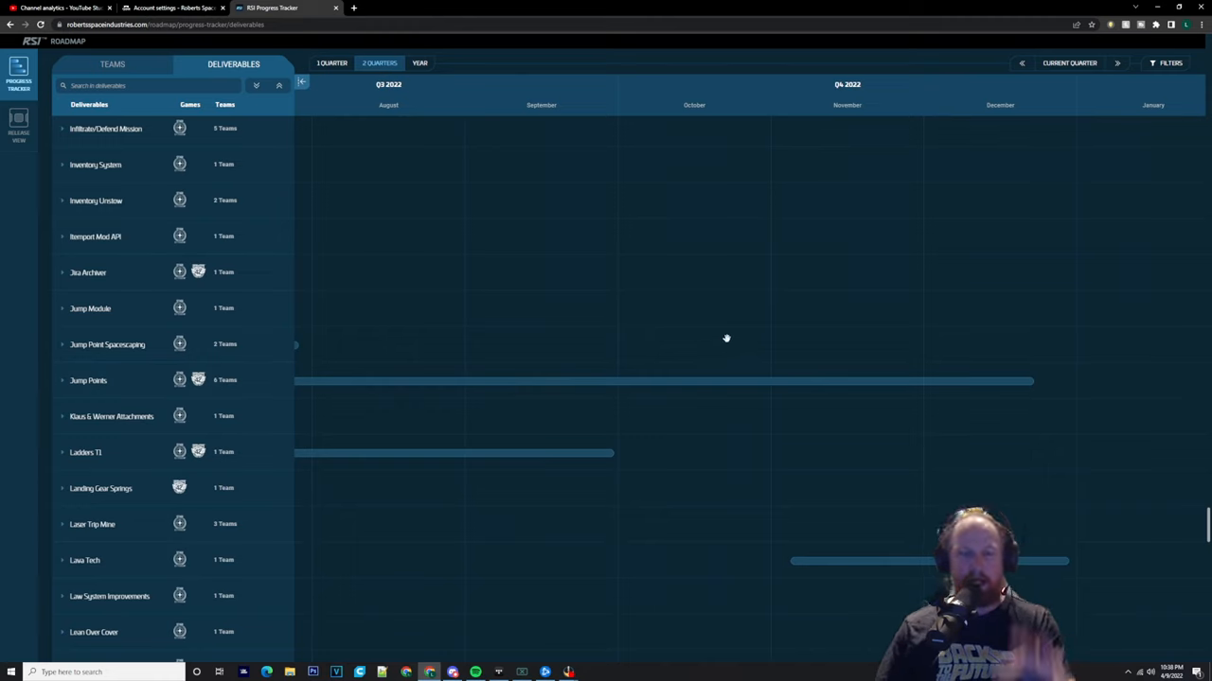
mouse_move(706, 333)
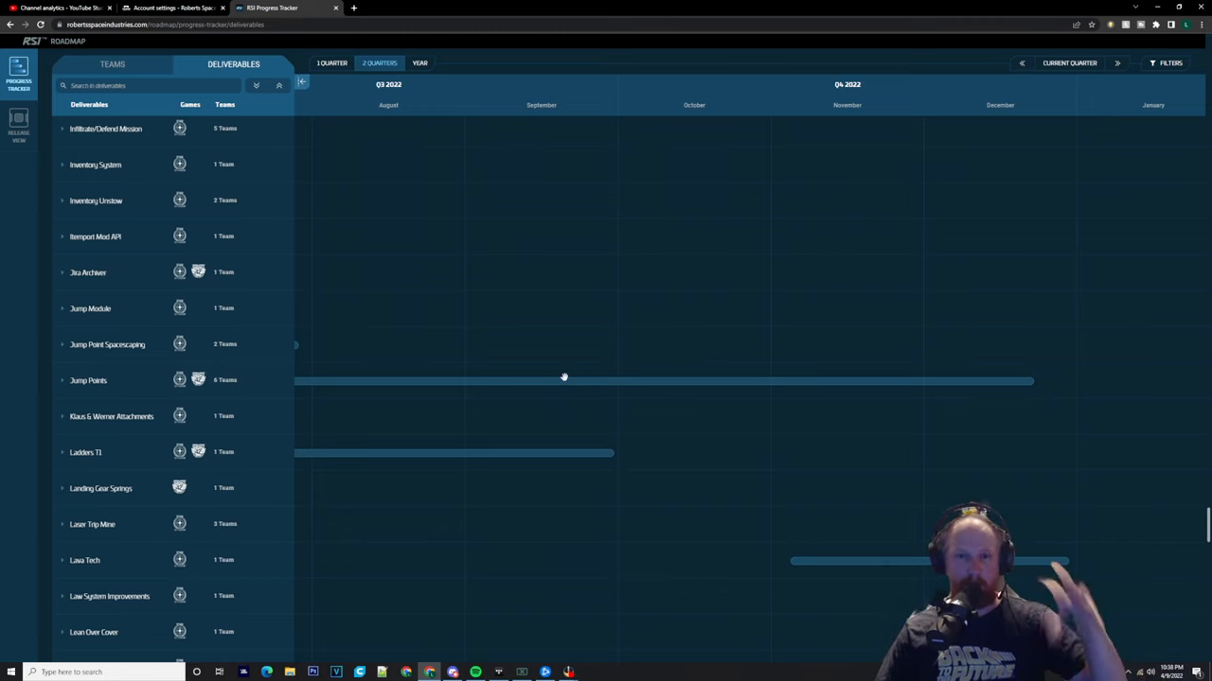
mouse_move(511, 391)
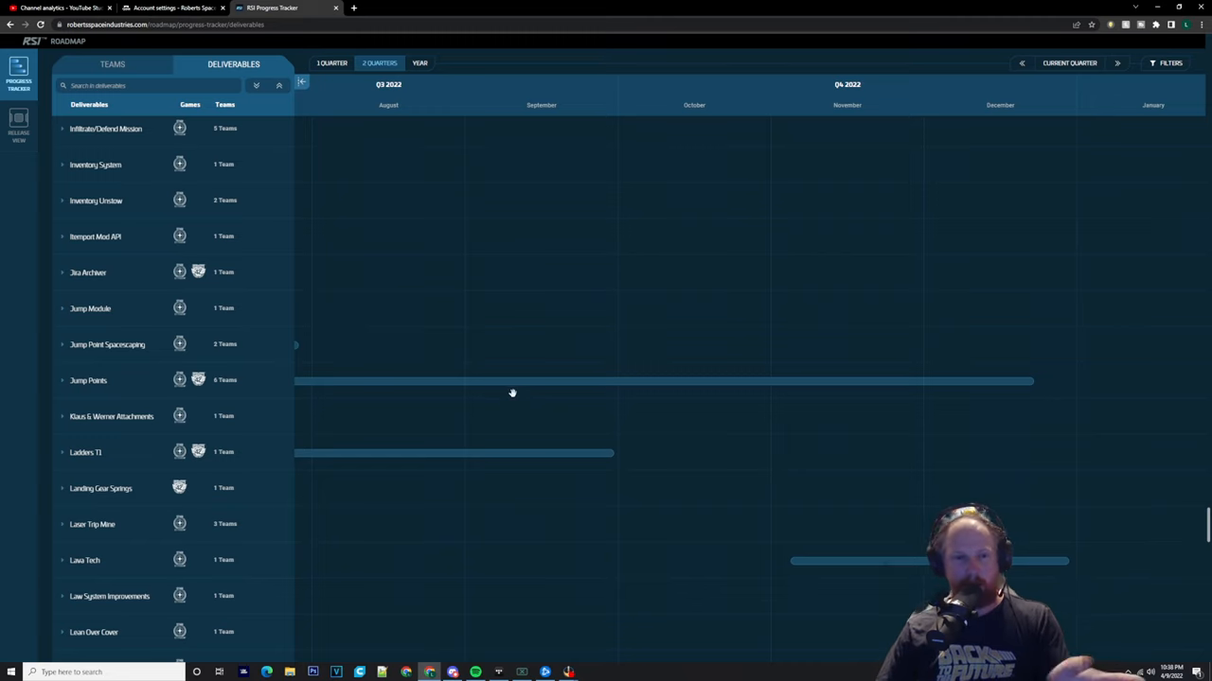
scroll("down", 3)
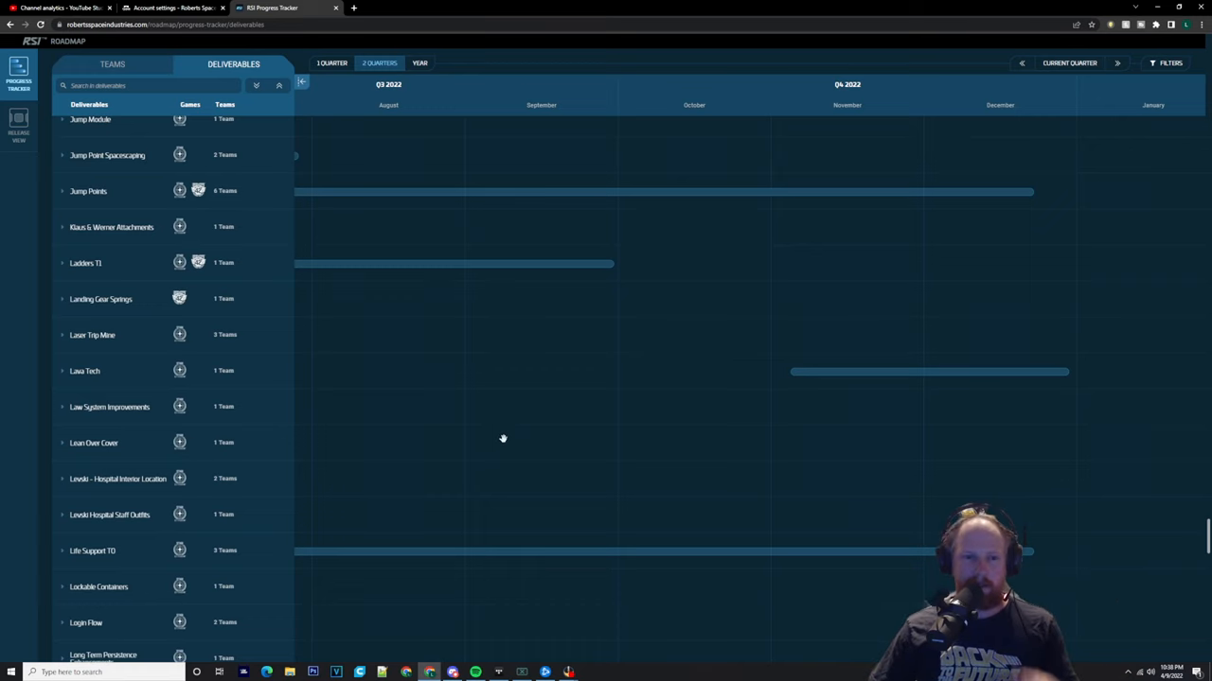
Scroll the deliverables down to Pyro Space Stations through Reputation UI with their Q3 2022 bars.
scroll("down", 3)
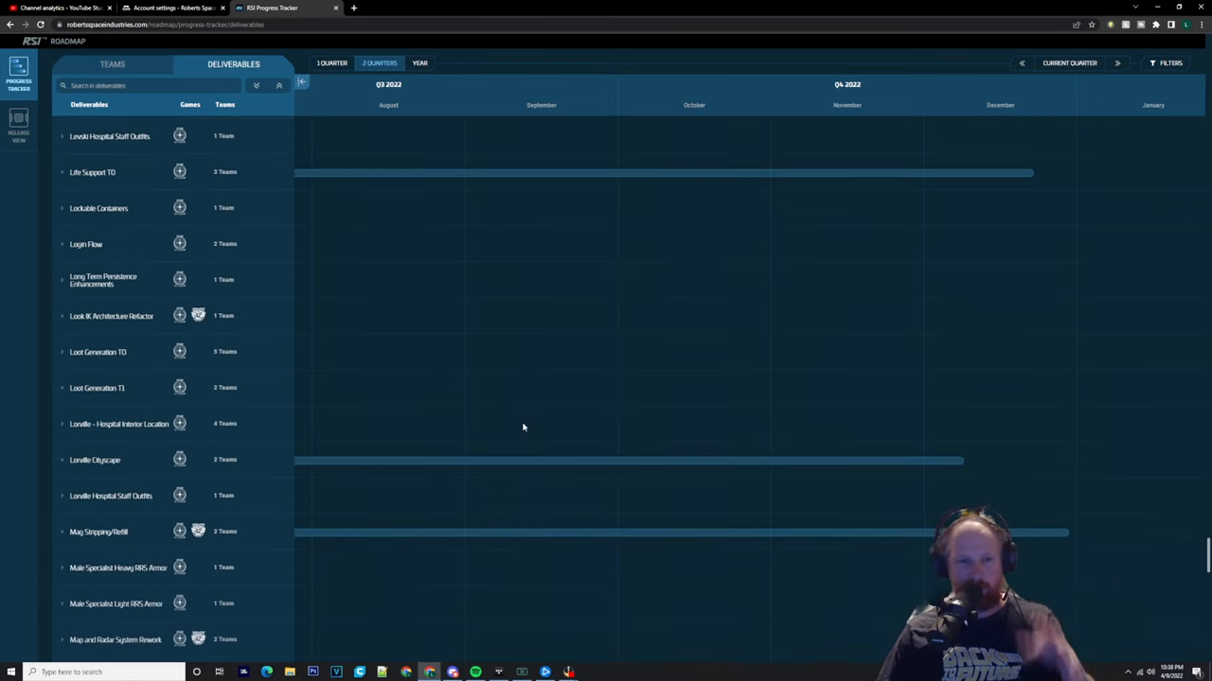
scroll("down", 3)
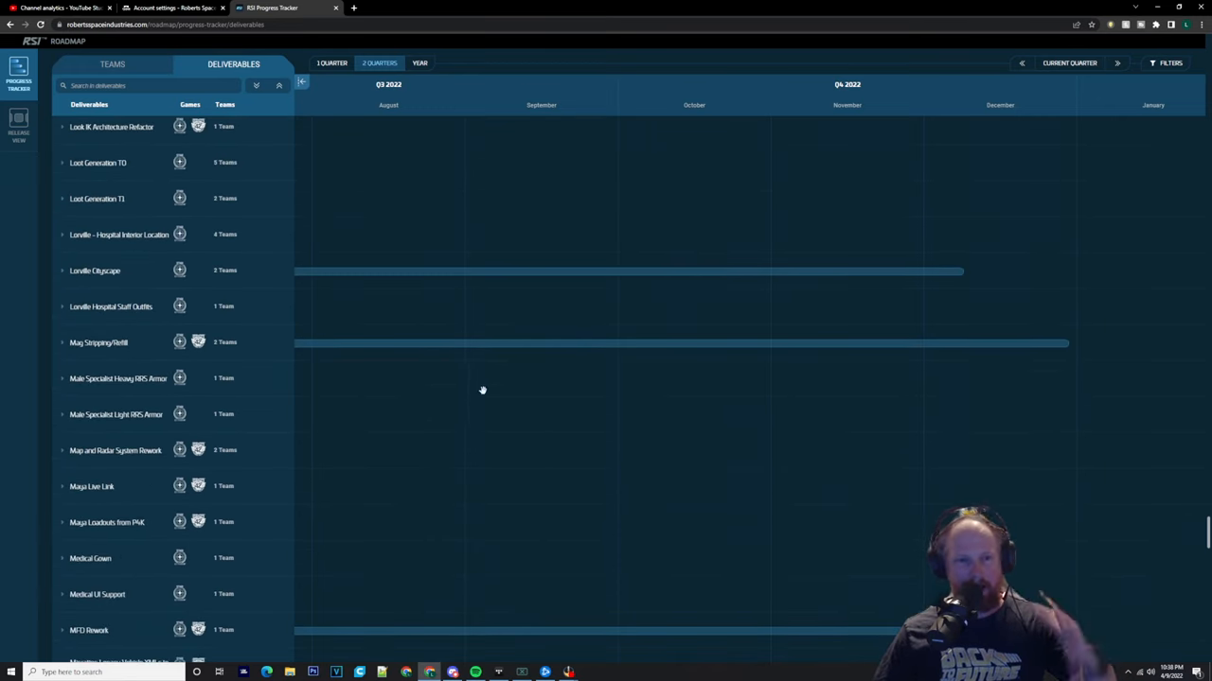
scroll("down", 3)
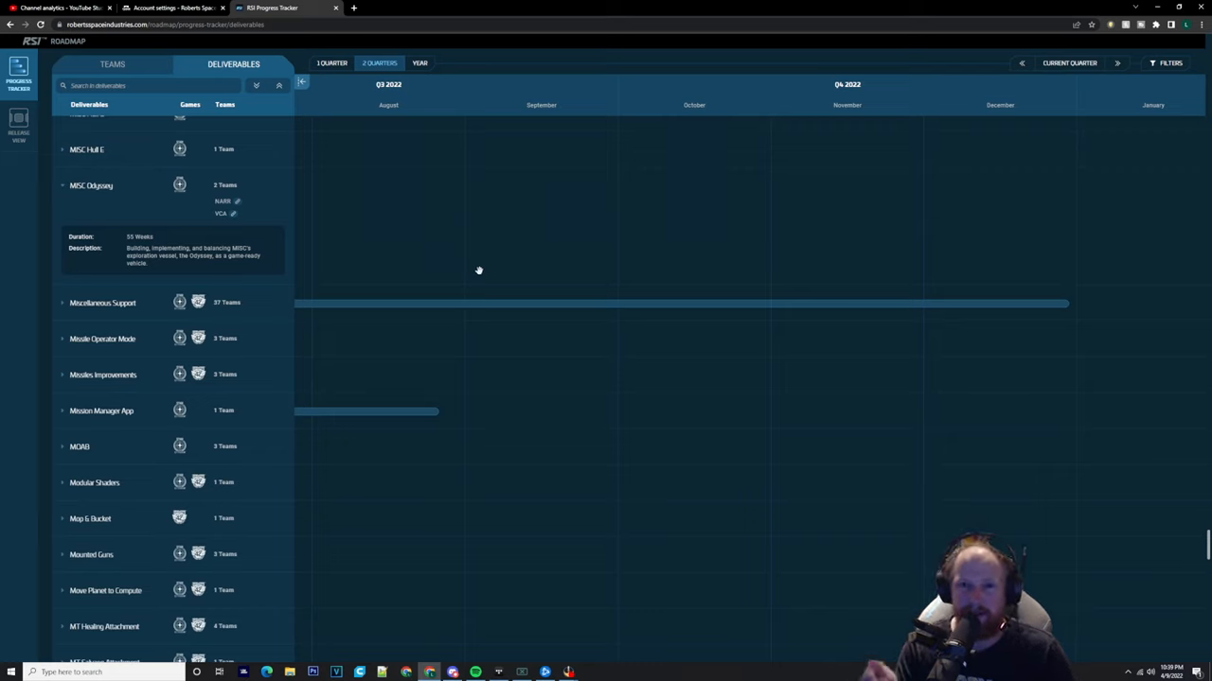
scroll("down", 3)
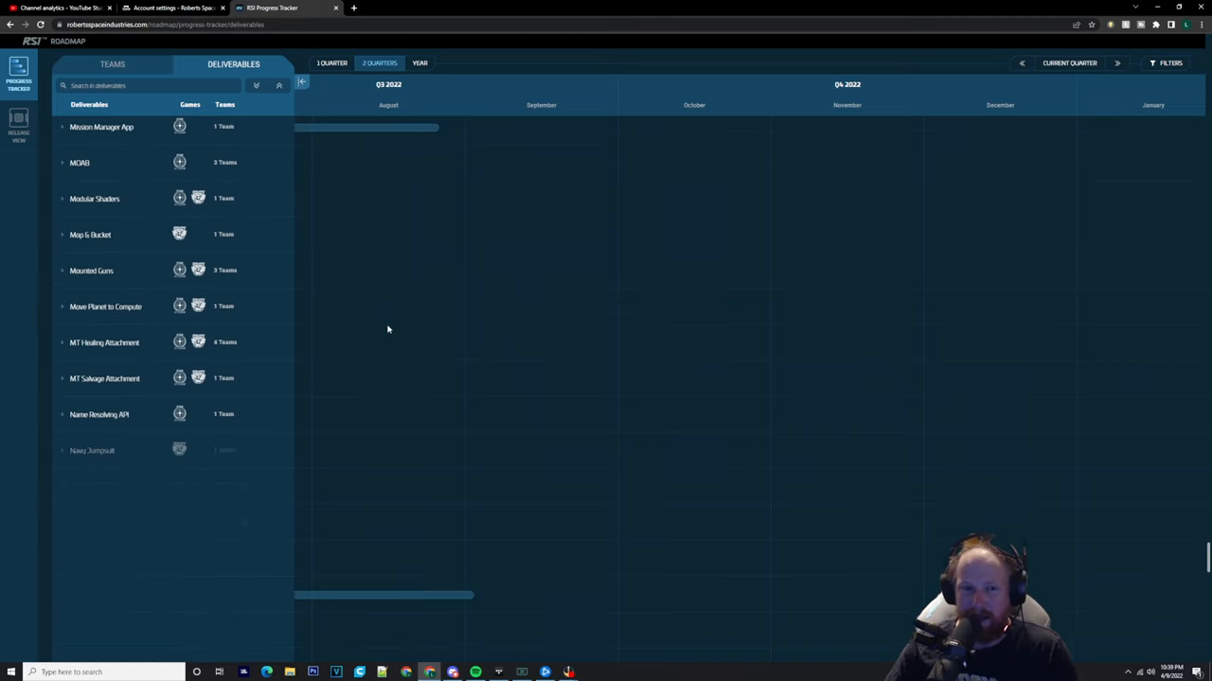
scroll("down", 3)
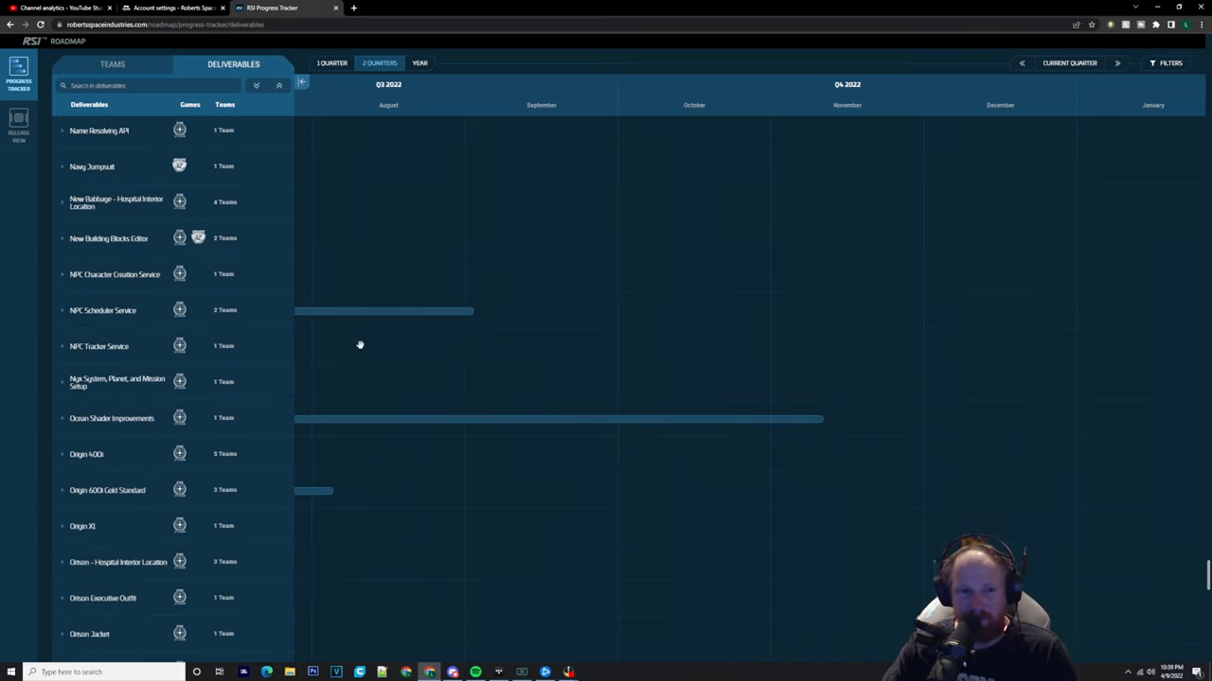
mouse_move(371, 350)
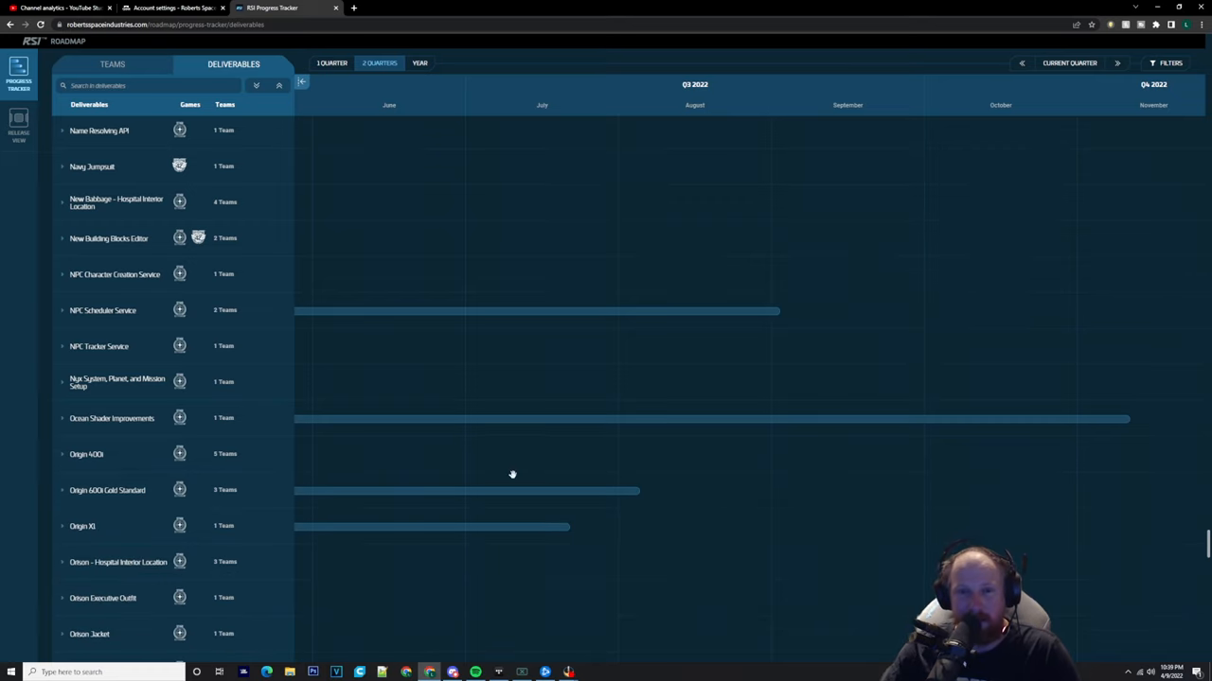
scroll("down", 3)
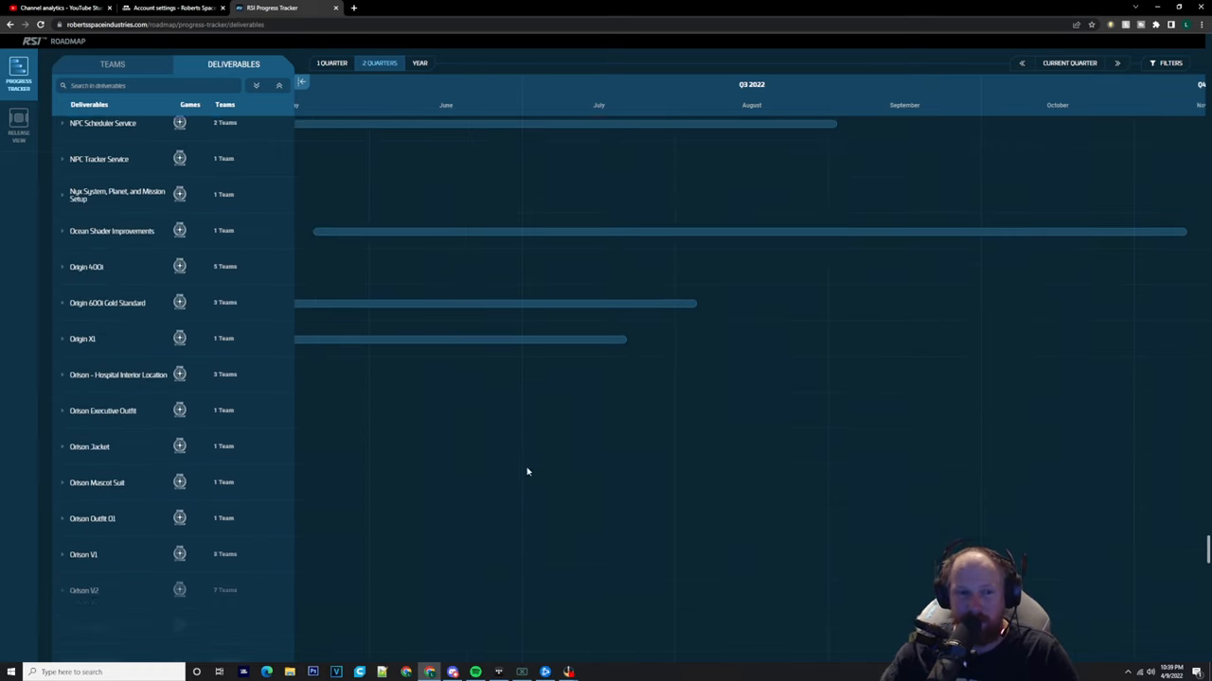
scroll("down", 3)
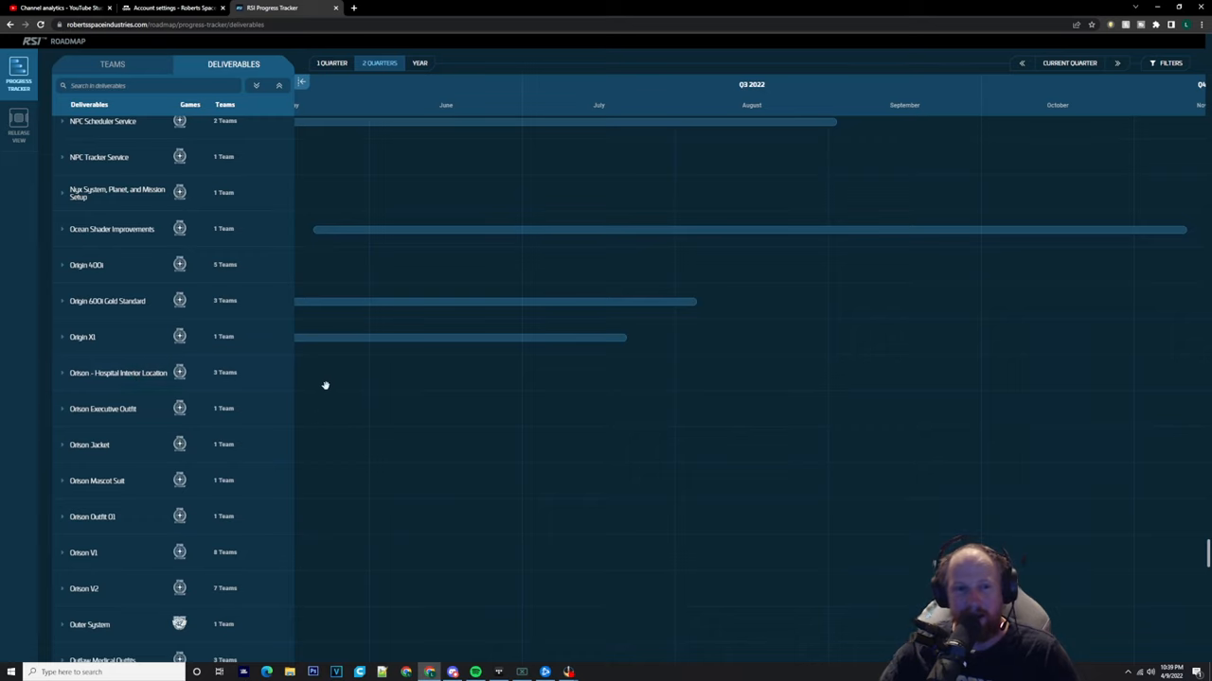
mouse_move(512, 356)
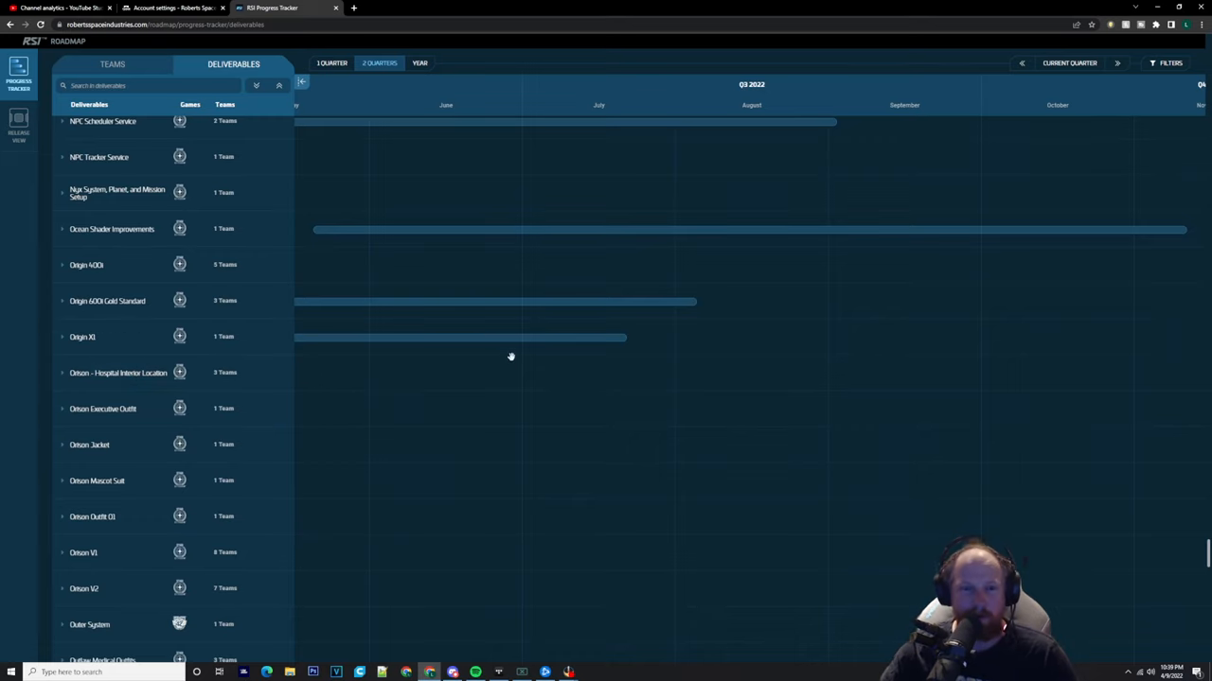
scroll("down", 3)
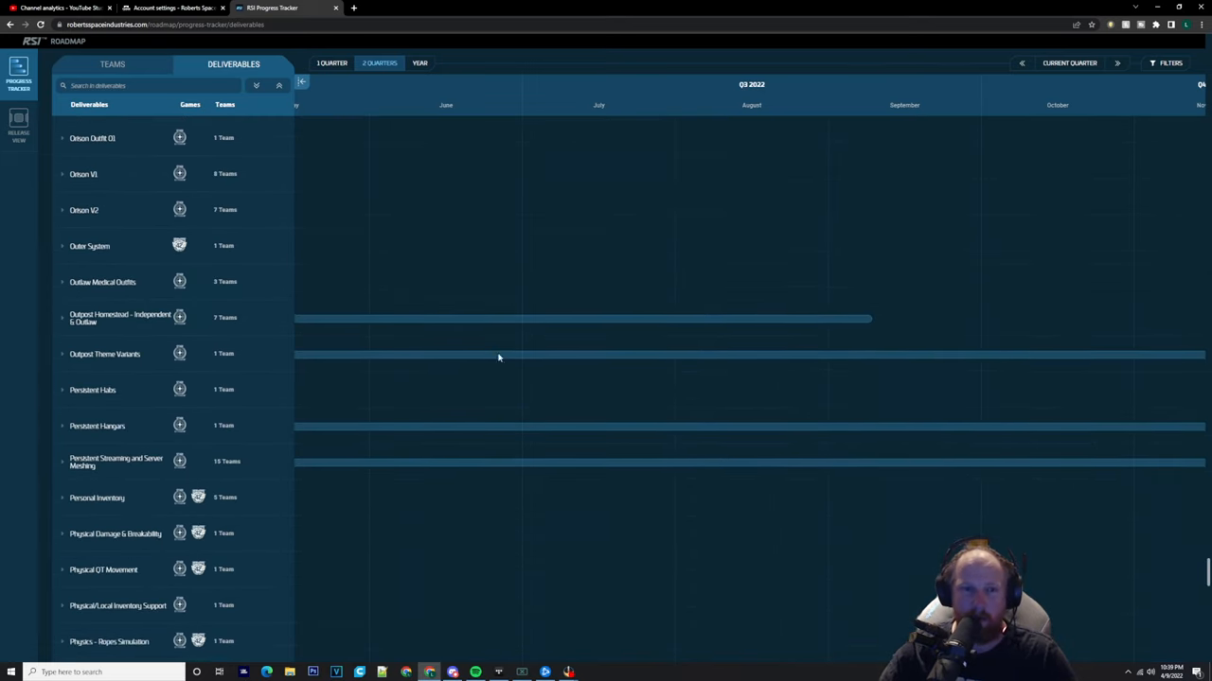
mouse_move(420, 356)
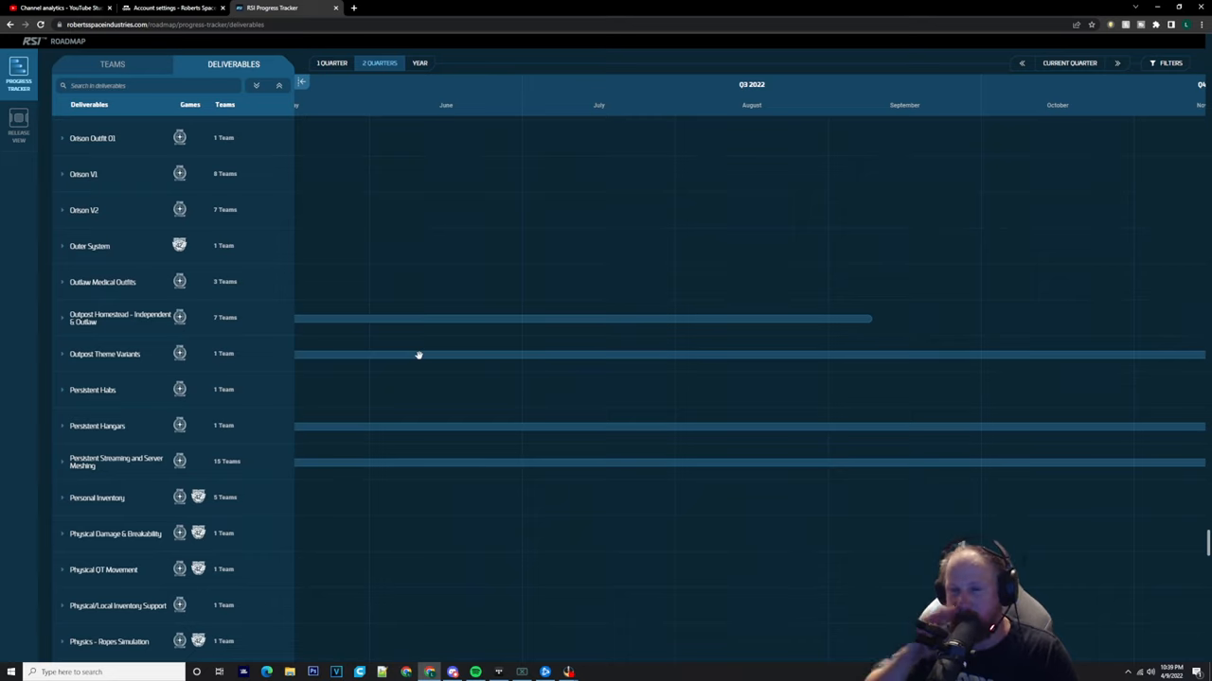
scroll("down", 3)
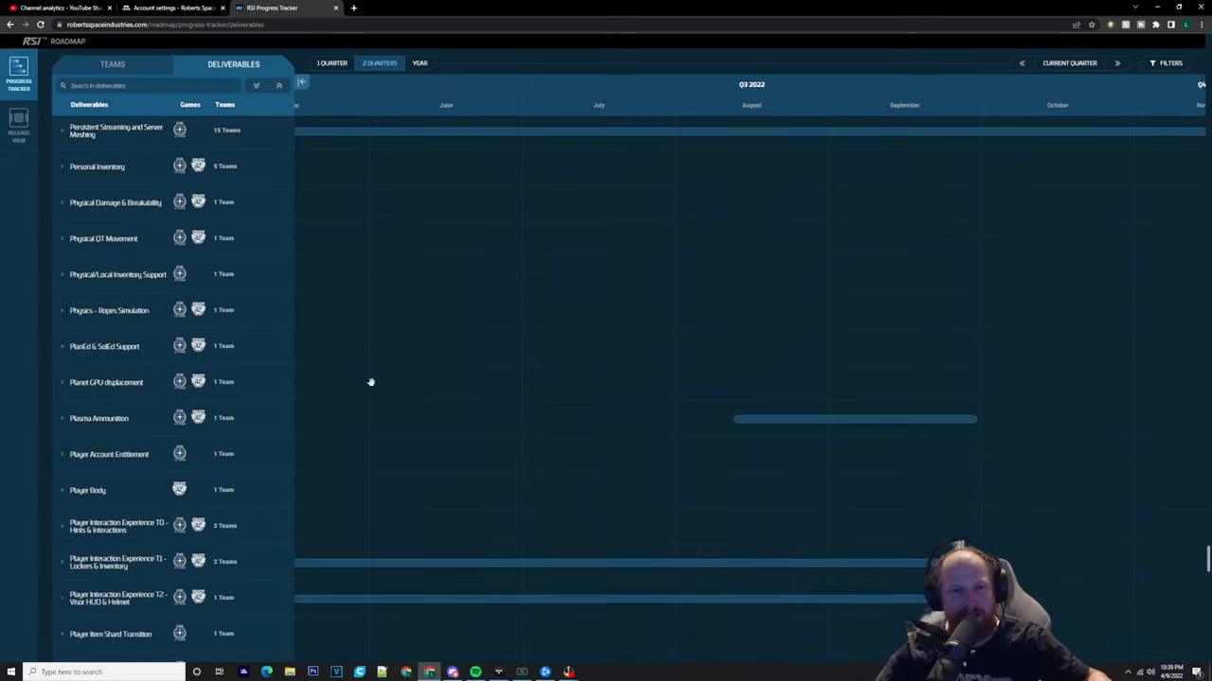
mouse_move(337, 377)
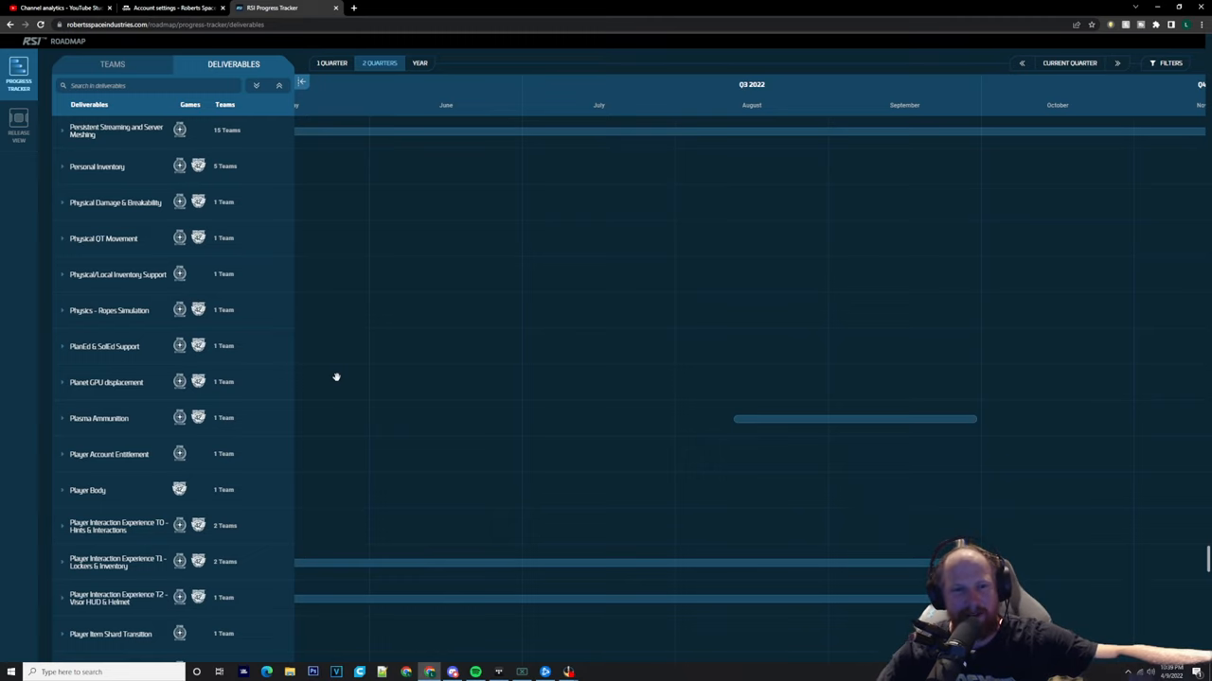
scroll("down", 3)
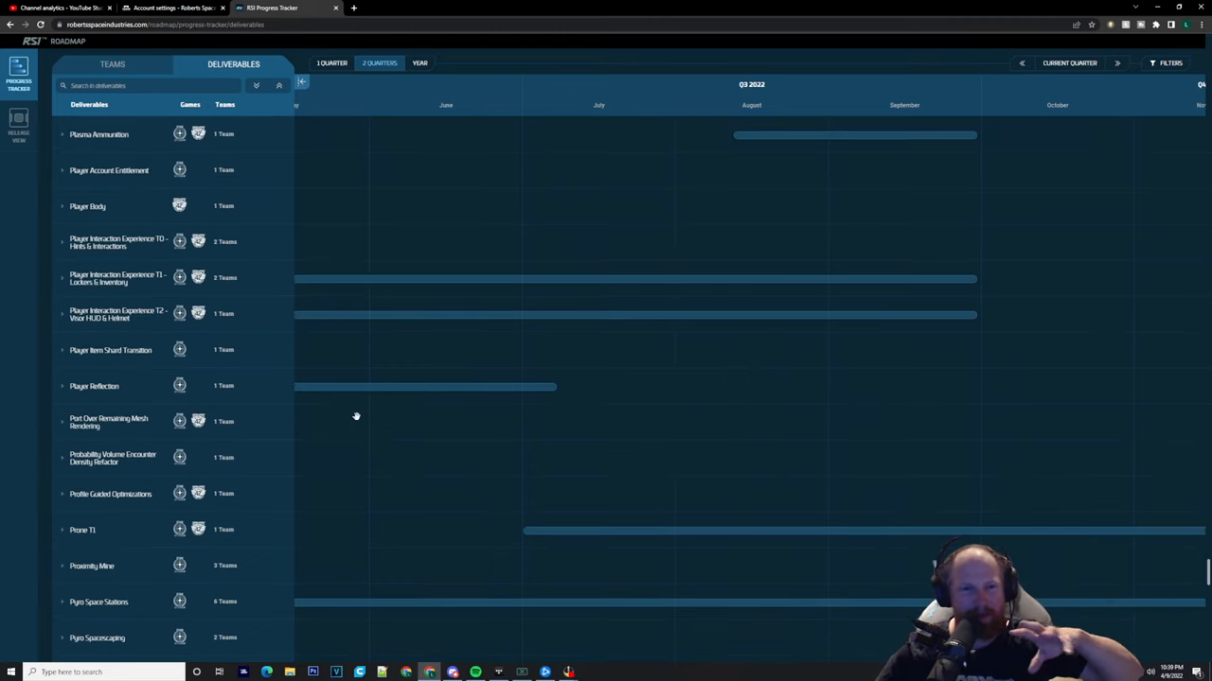
scroll("down", 3)
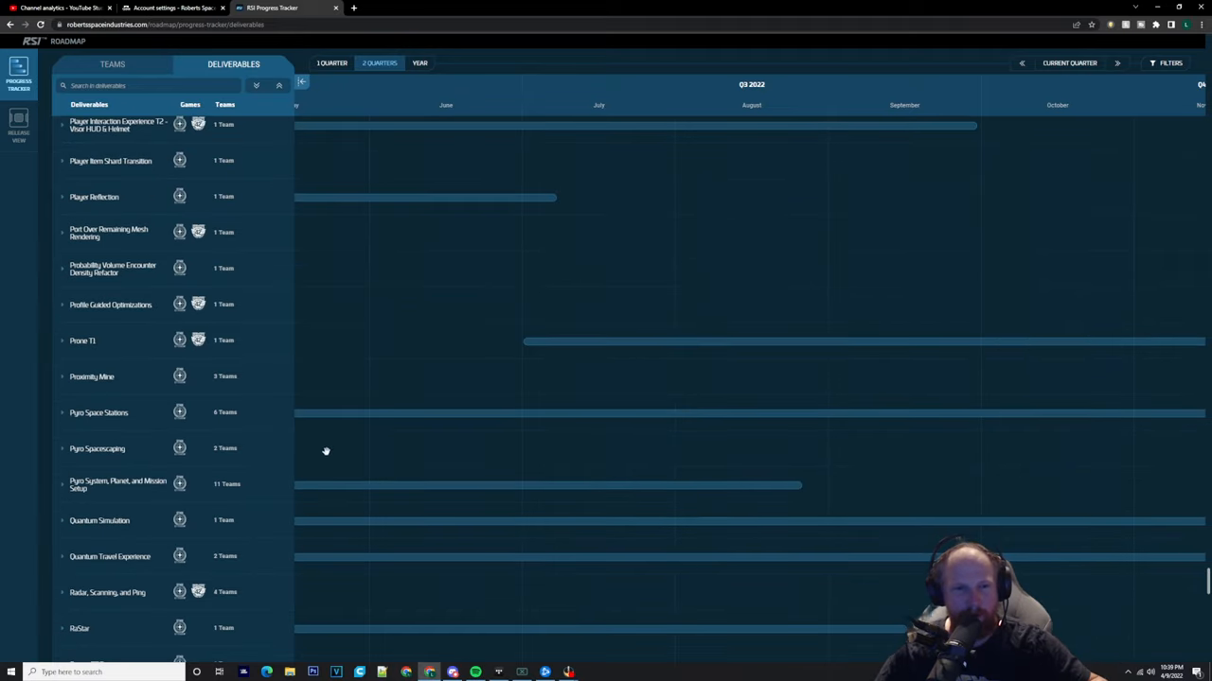
mouse_move(285, 454)
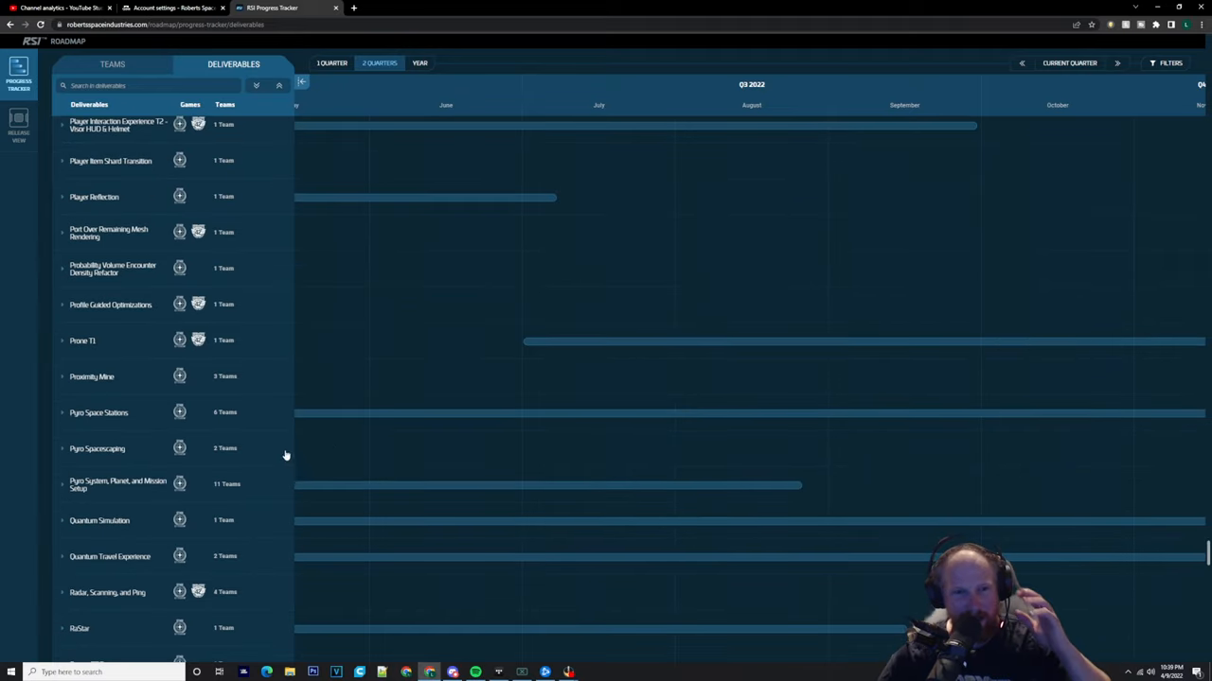
mouse_move(276, 493)
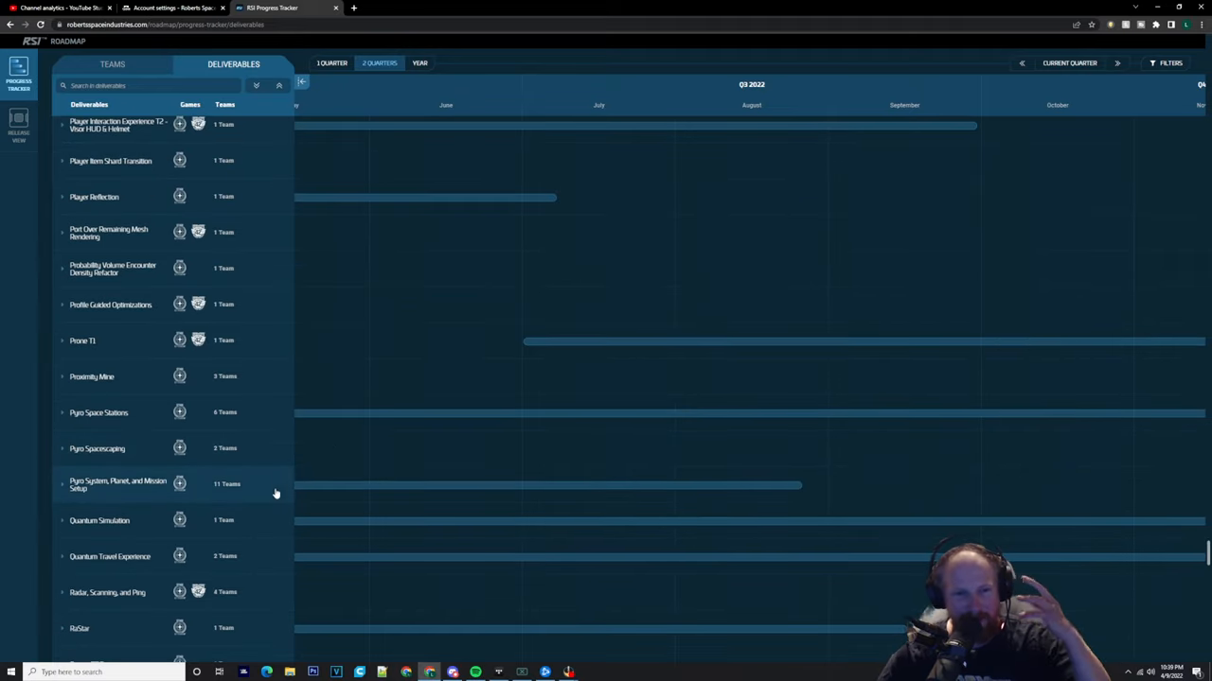
scroll("down", 3)
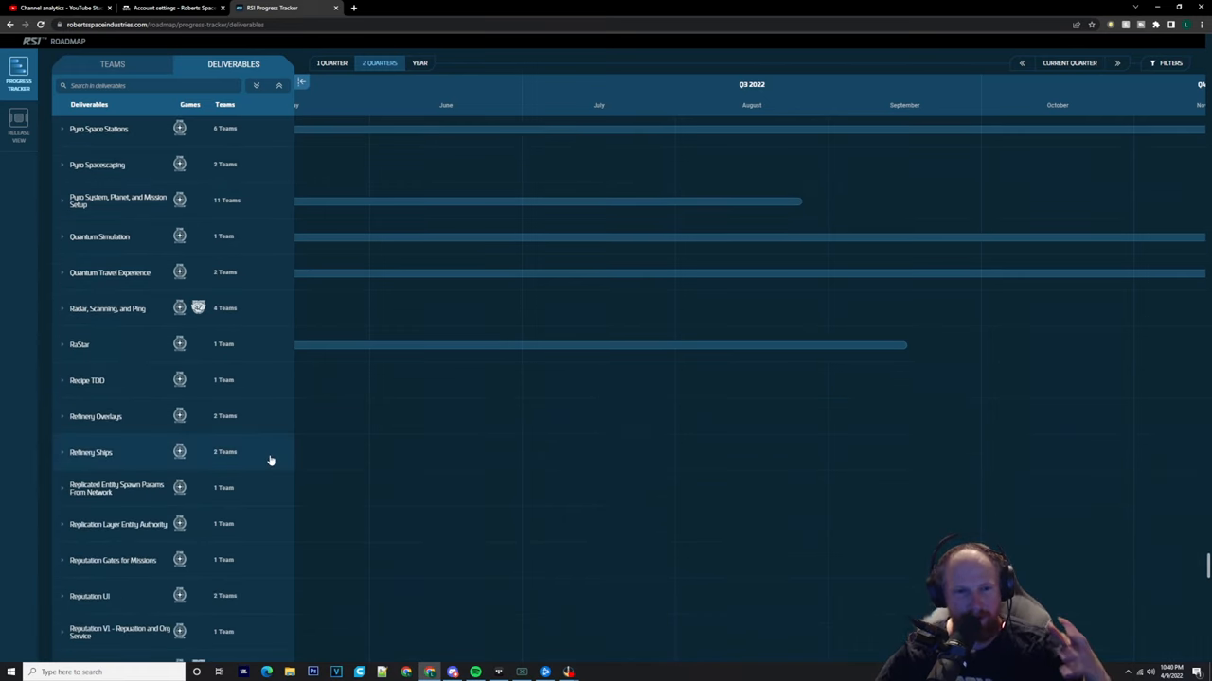
mouse_move(250, 466)
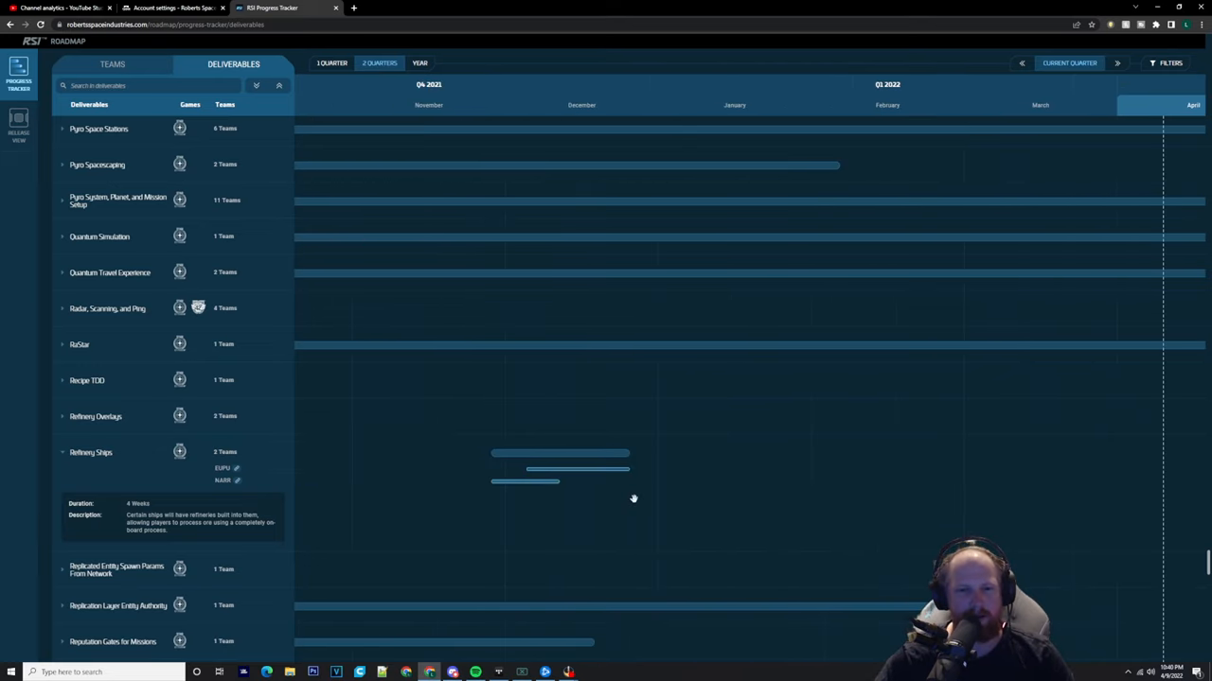
mouse_move(568, 488)
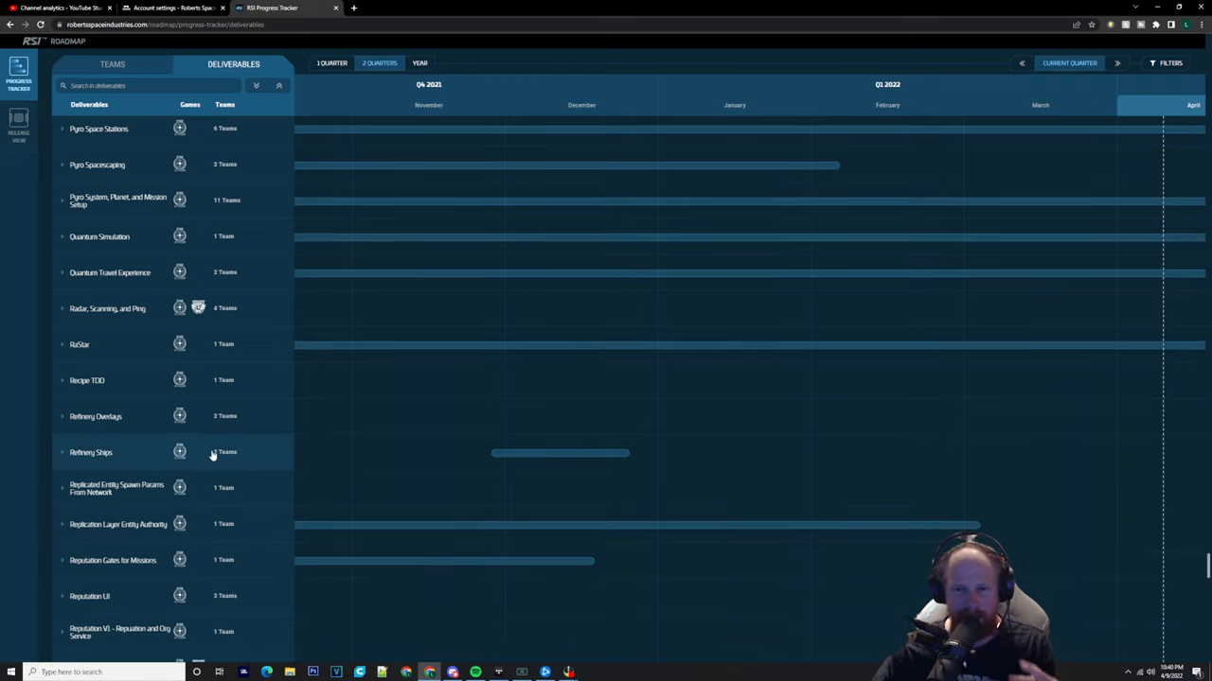
mouse_move(479, 482)
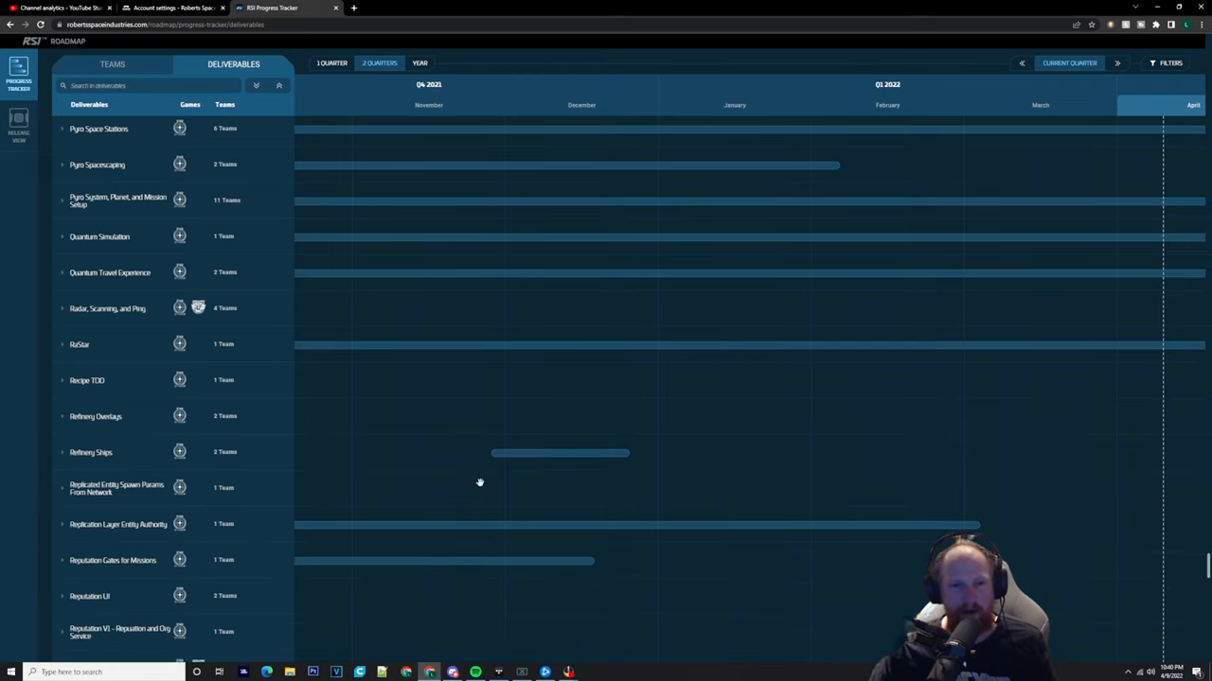
Expand Refinery Ships to read its duration and description, then collapse it again.
left_click(91, 452)
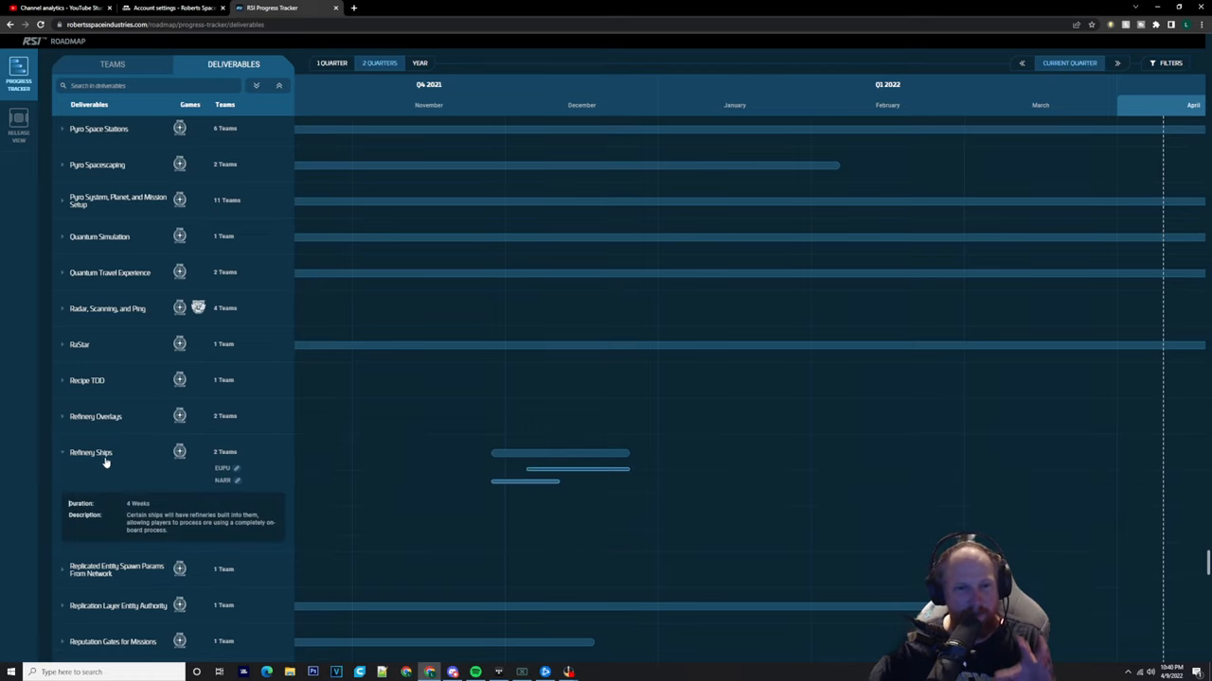
left_click(91, 453)
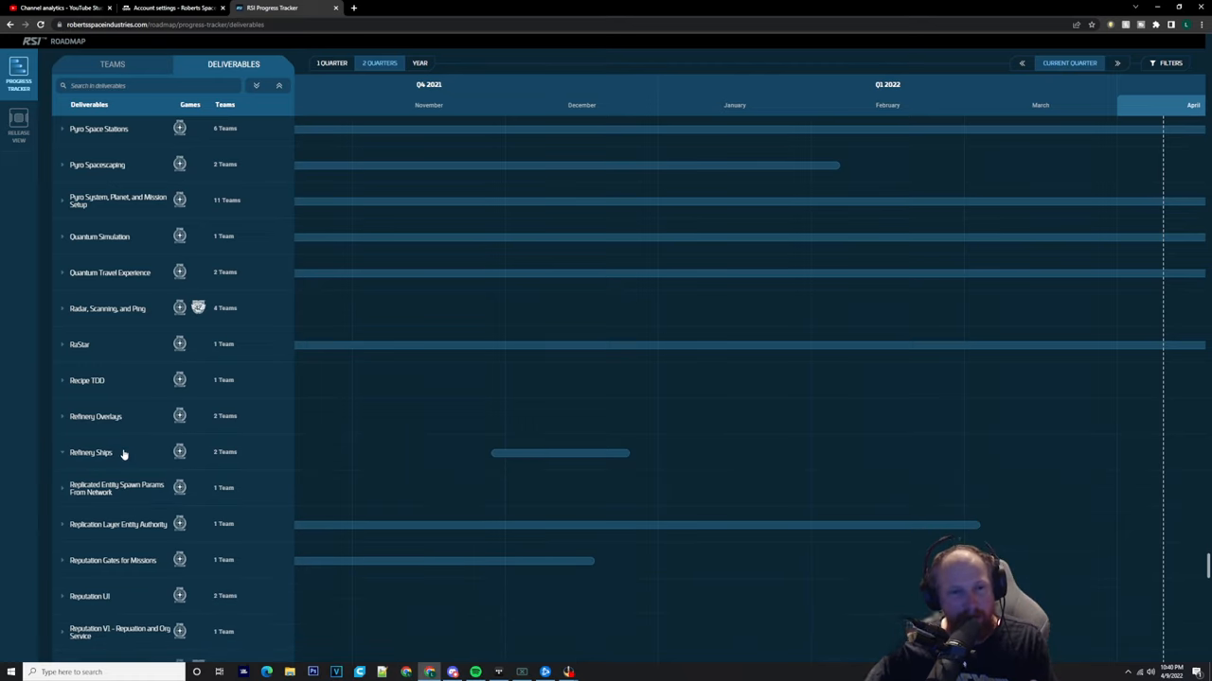
Scroll past the S and T deliverables to Third Person Camera V2 and the first Unannounced entries.
scroll("down", 3)
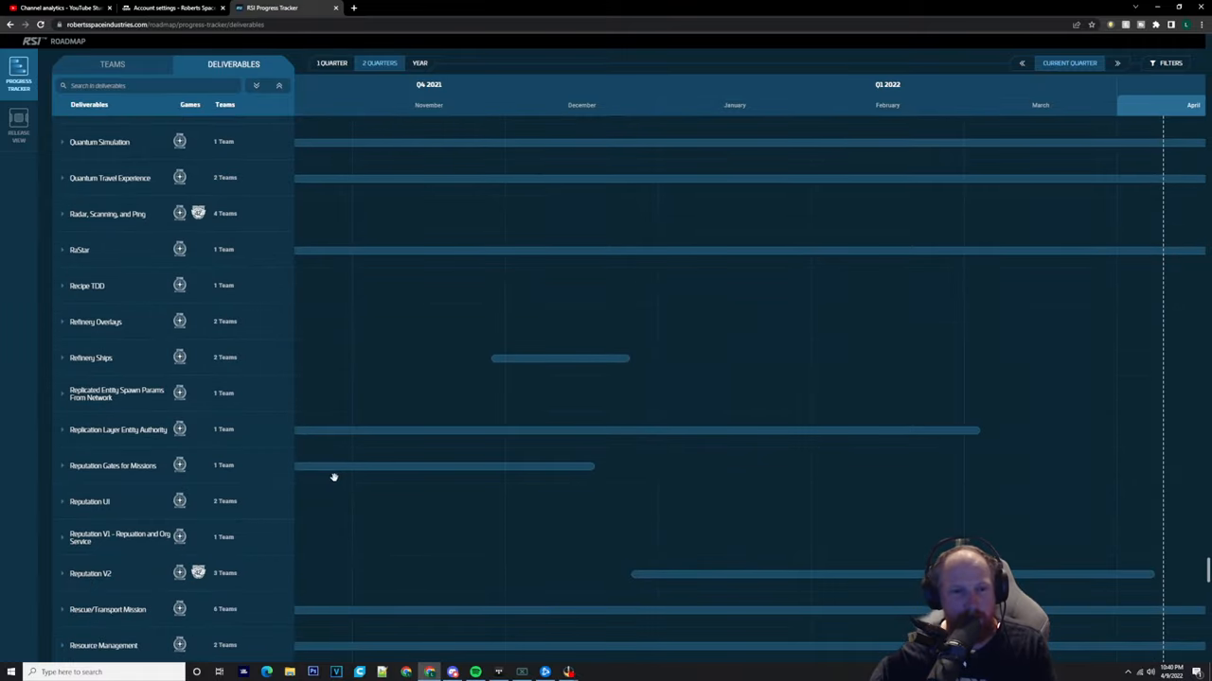
scroll("down", 3)
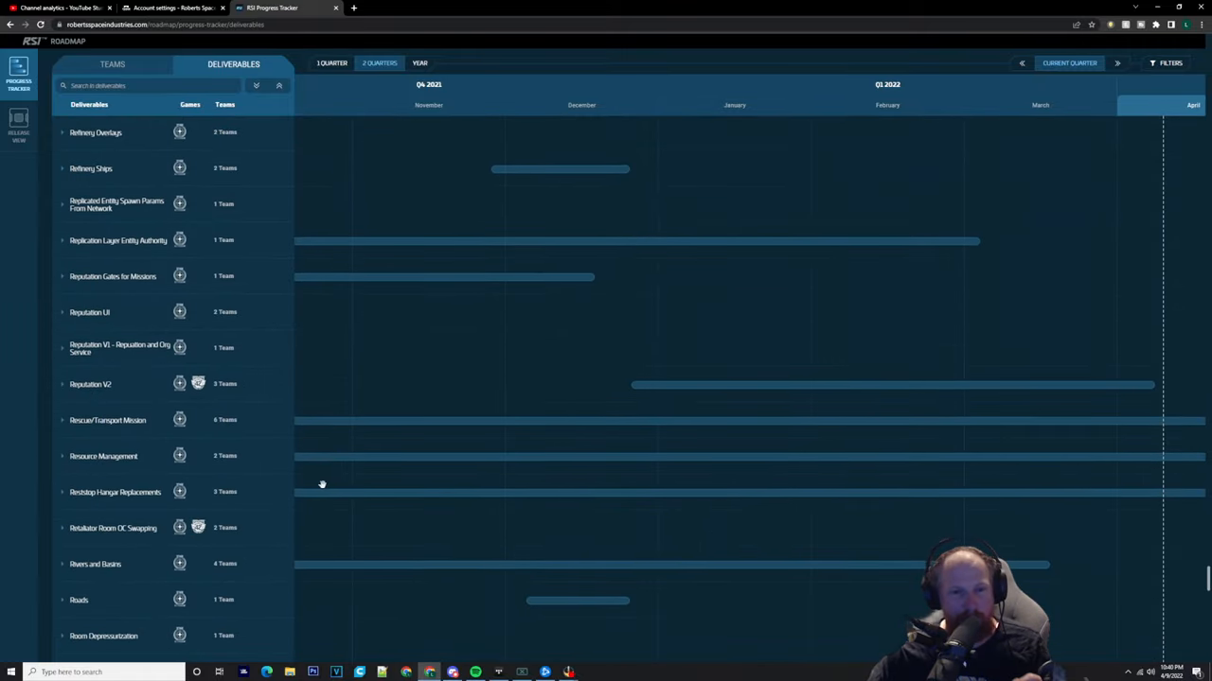
scroll("down", 3)
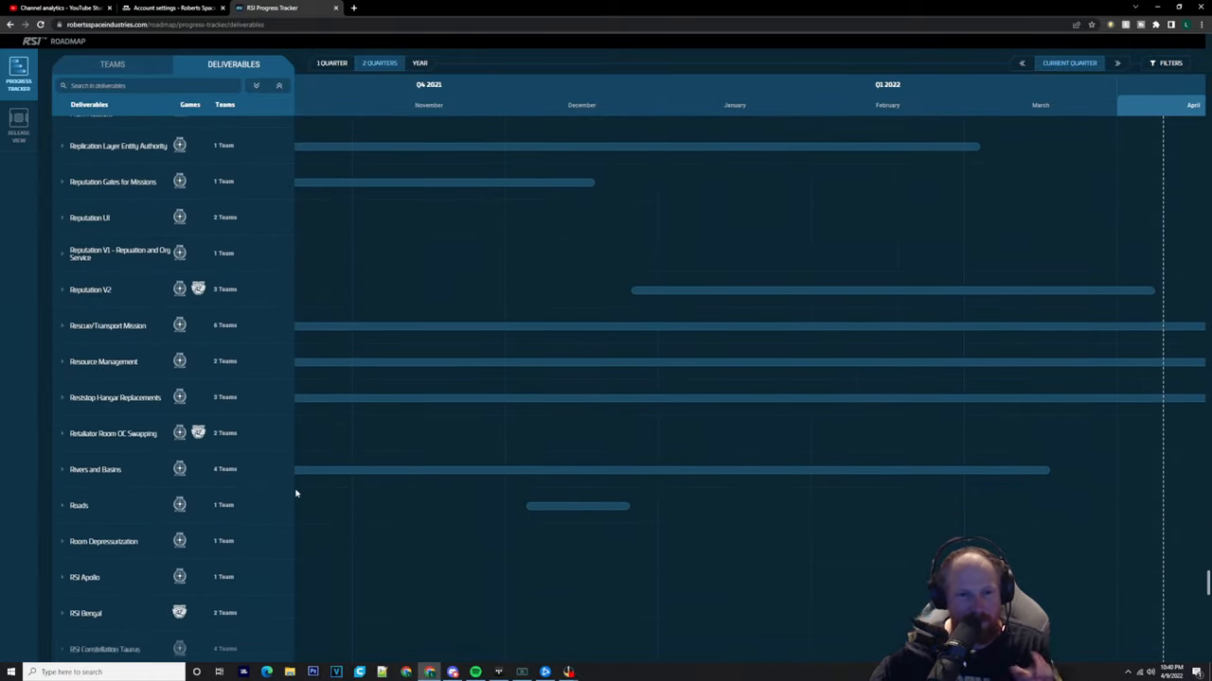
scroll("down", 3)
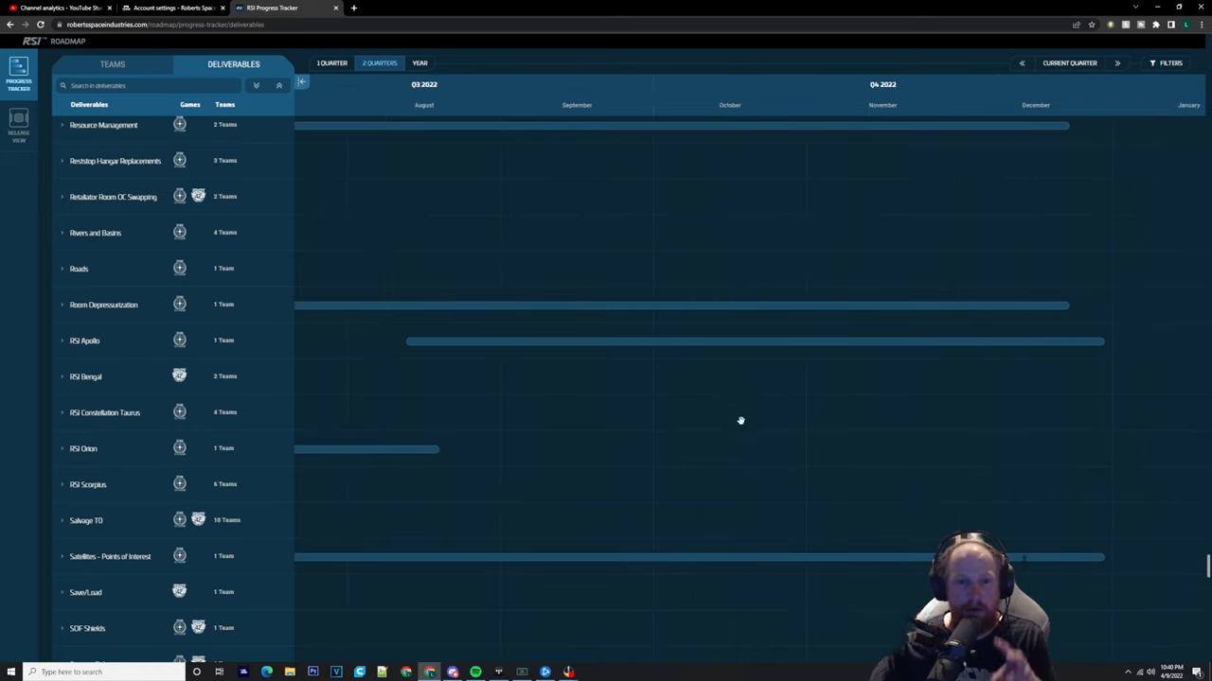
scroll("down", 3)
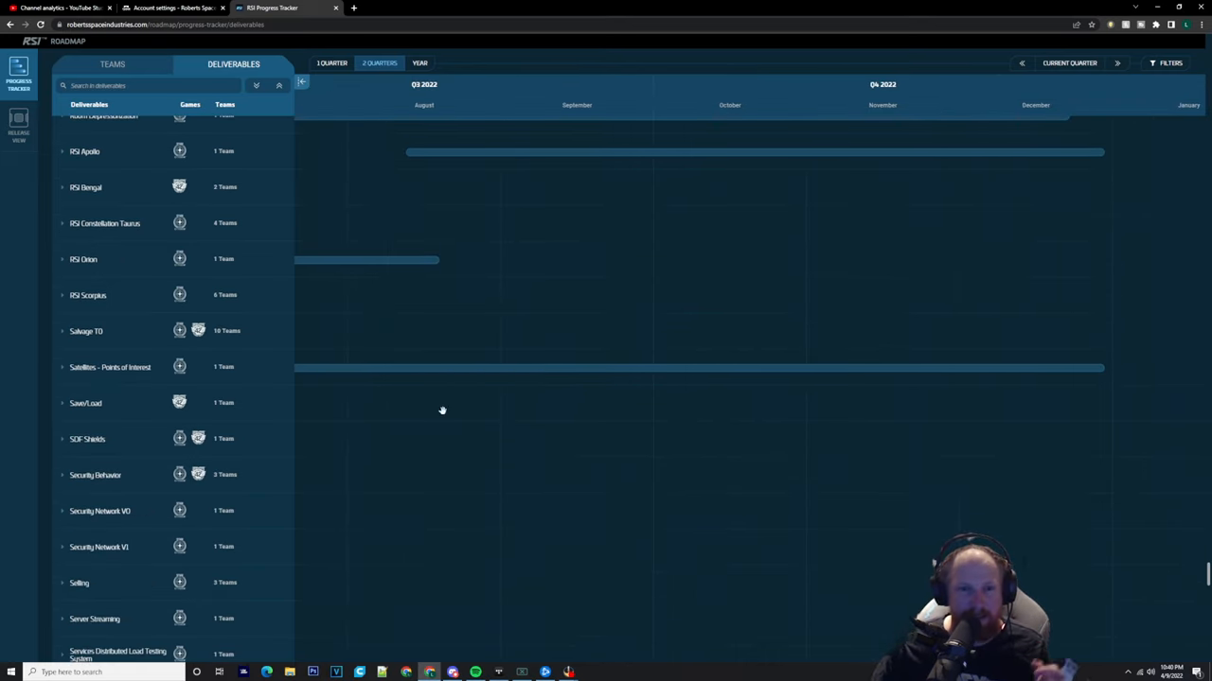
scroll("down", 3)
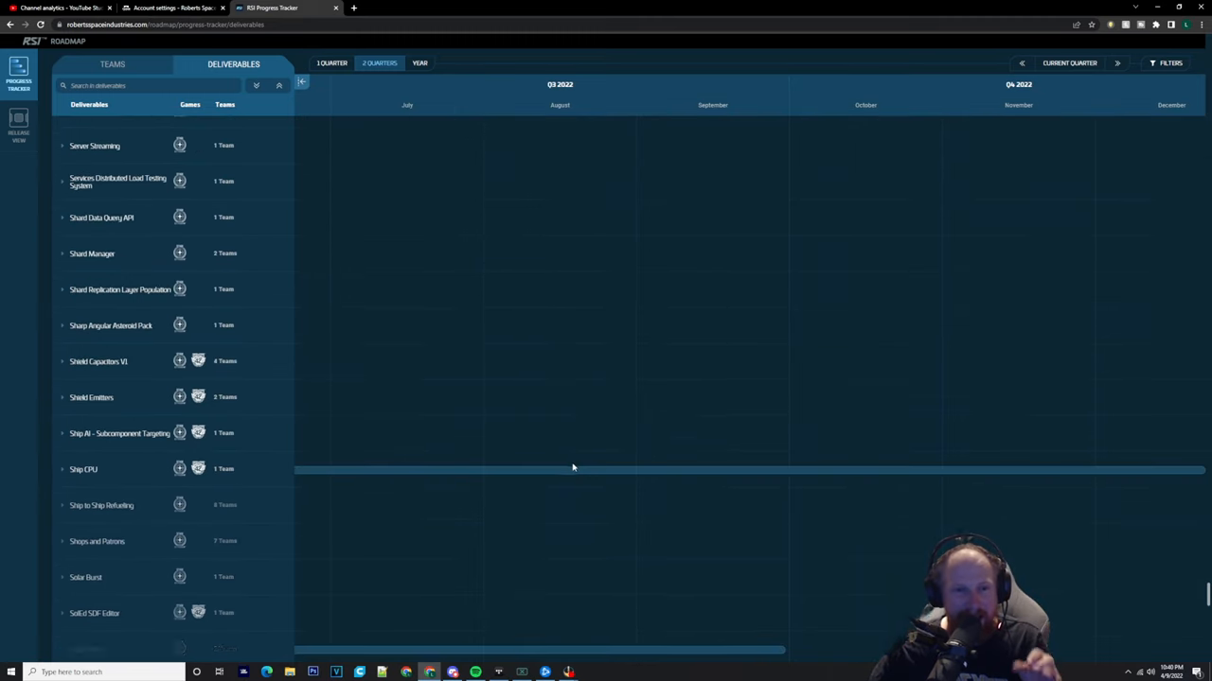
scroll("down", 3)
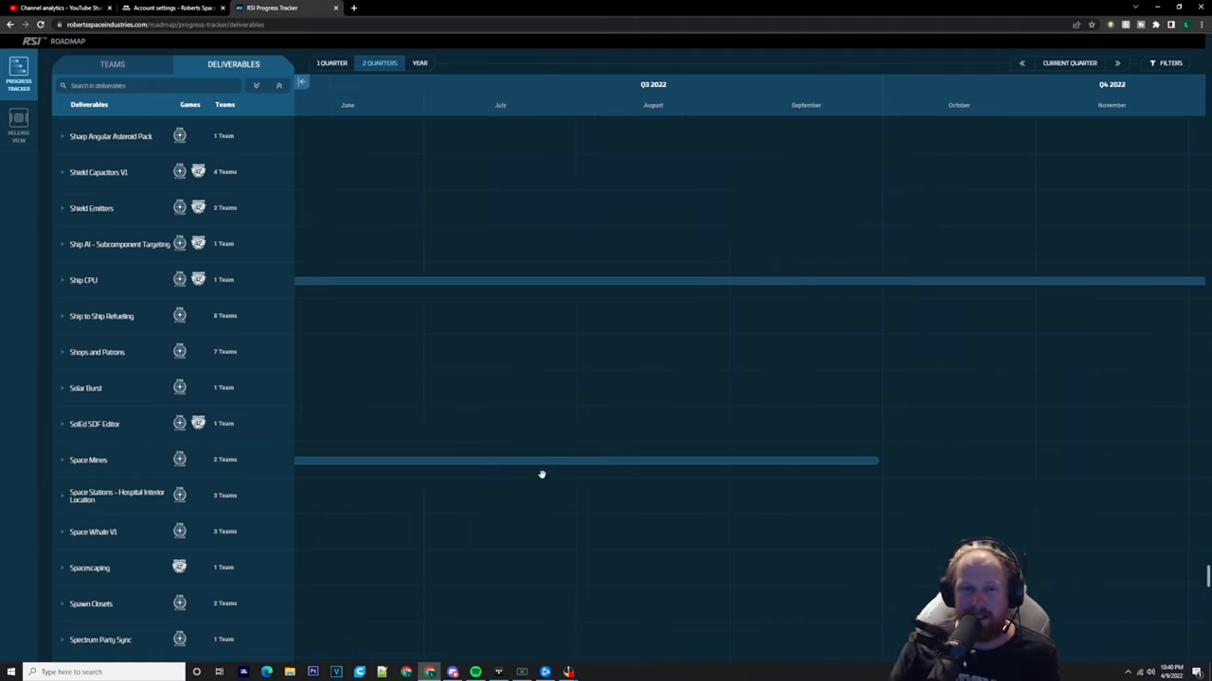
mouse_move(540, 447)
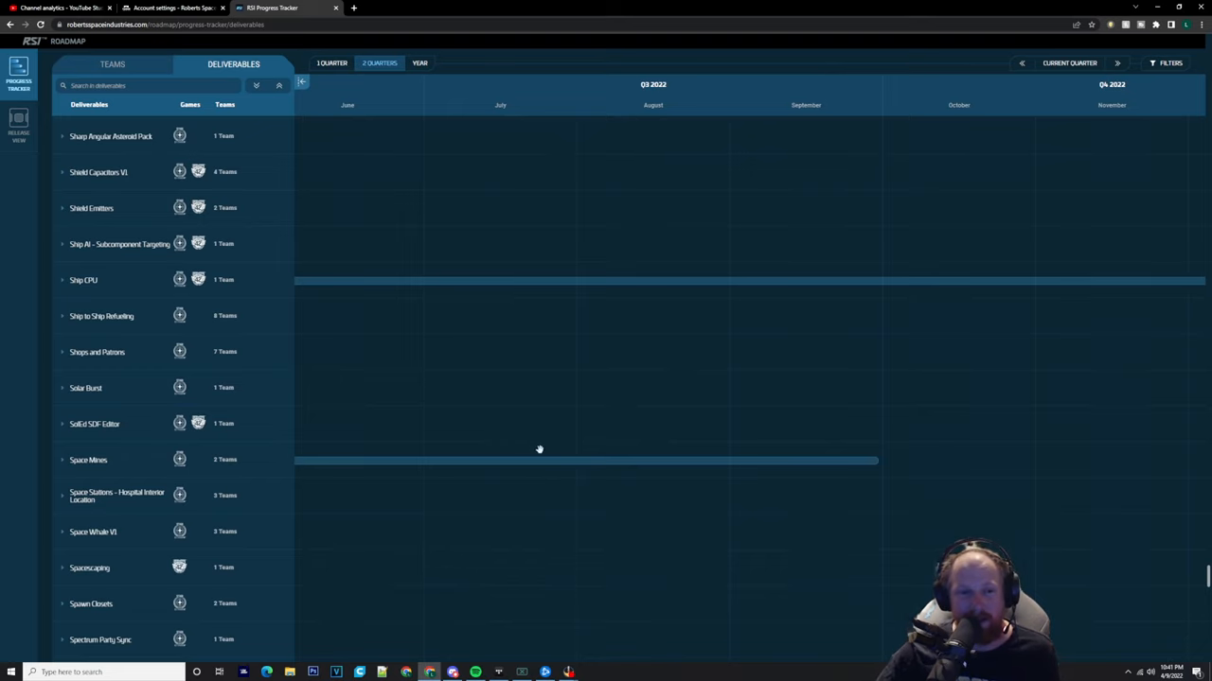
scroll("down", 3)
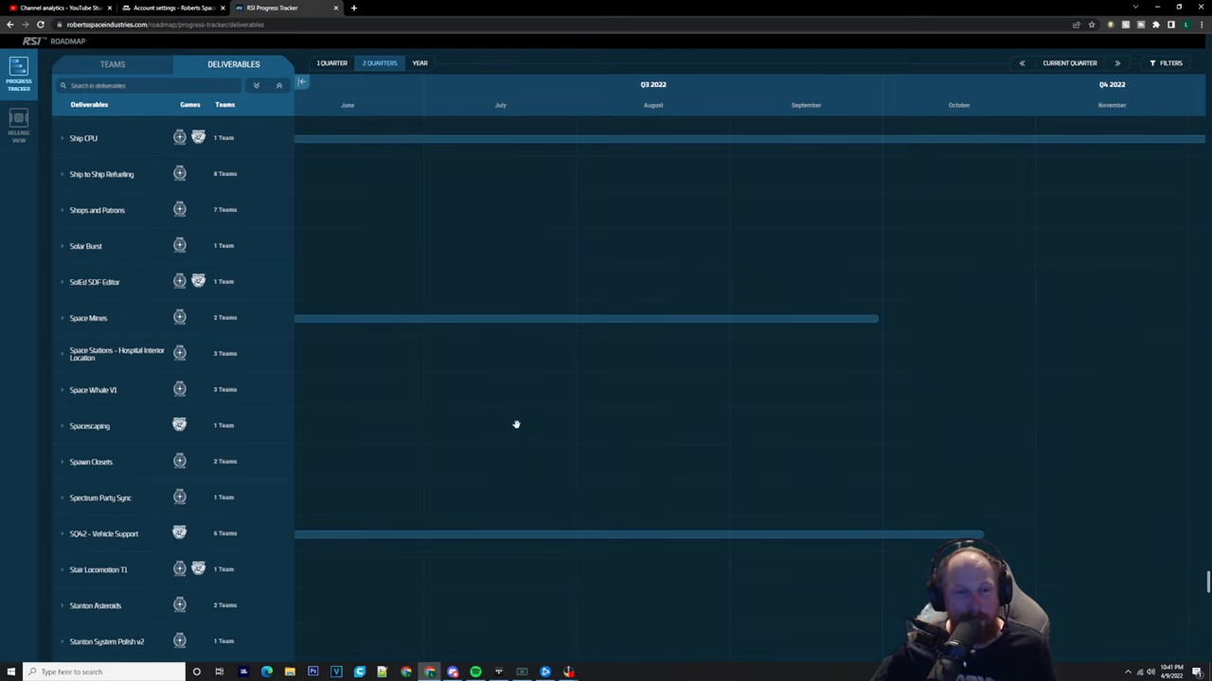
scroll("down", 3)
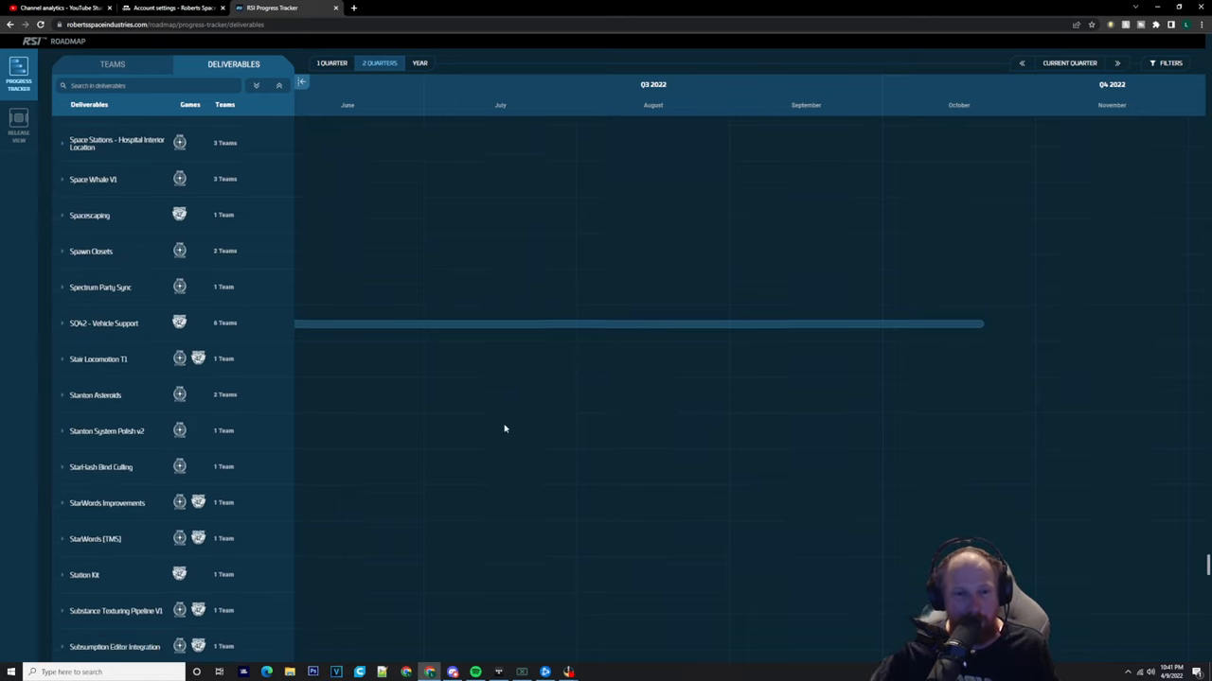
scroll("down", 3)
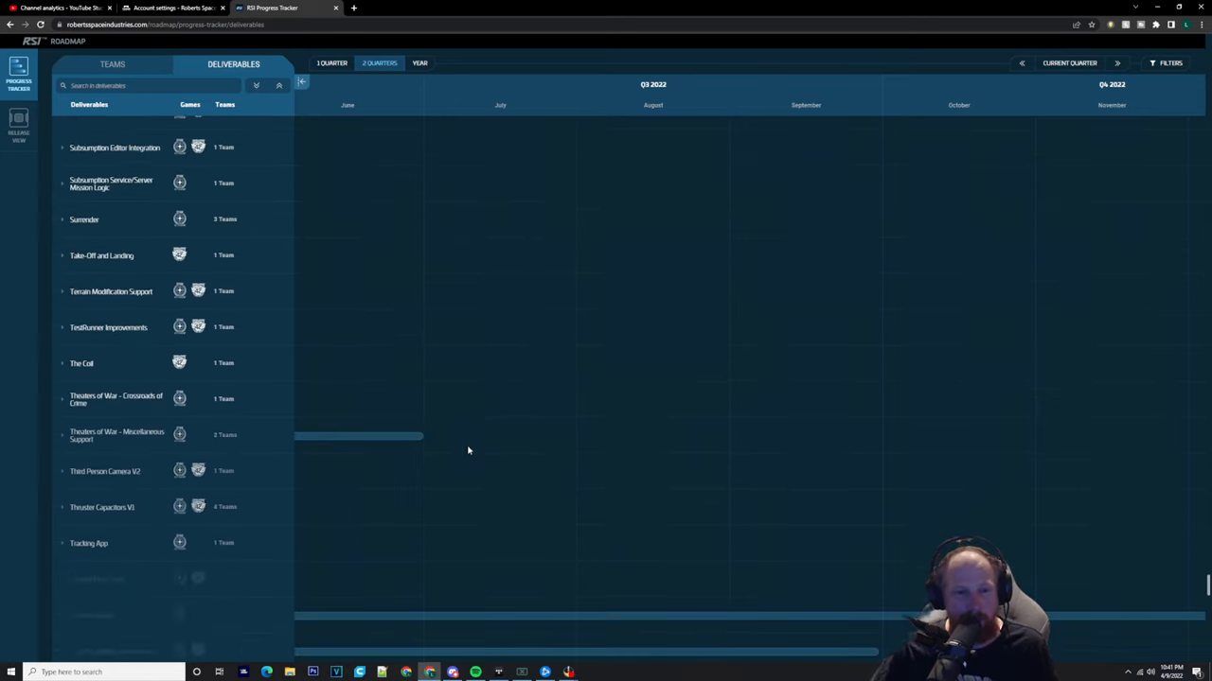
scroll("down", 3)
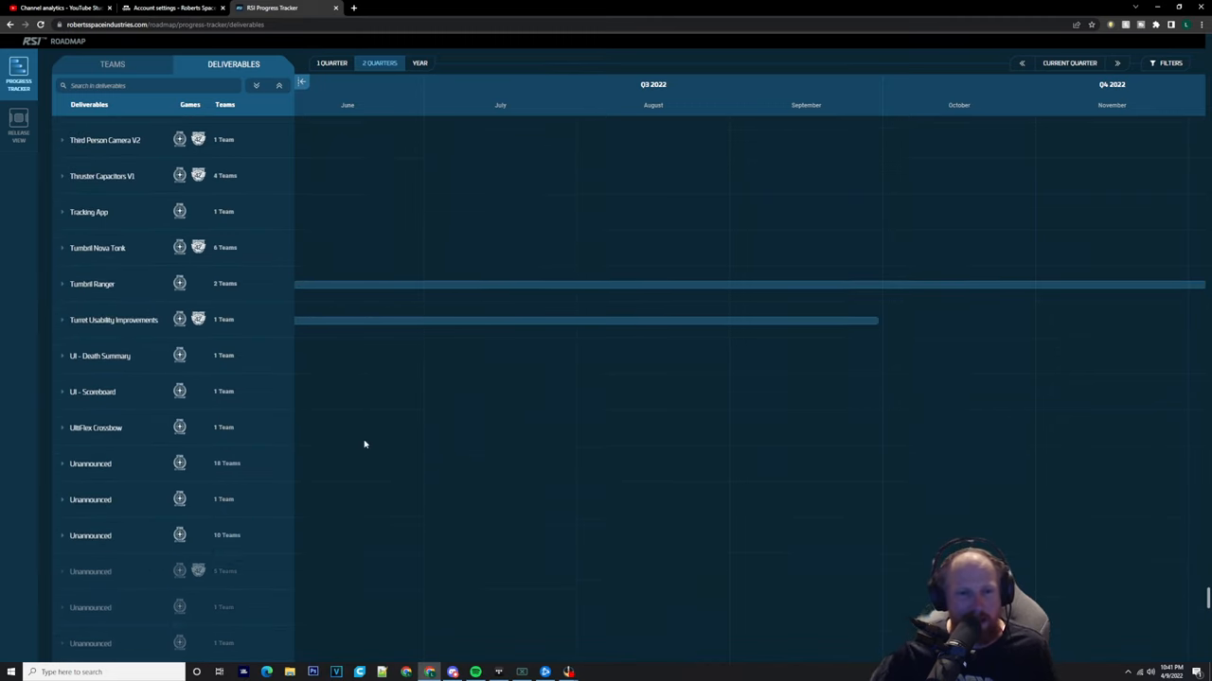
Scroll to the bottom of the deliverables list, ending at VOLT Quartz and the W entries.
scroll("down", 3)
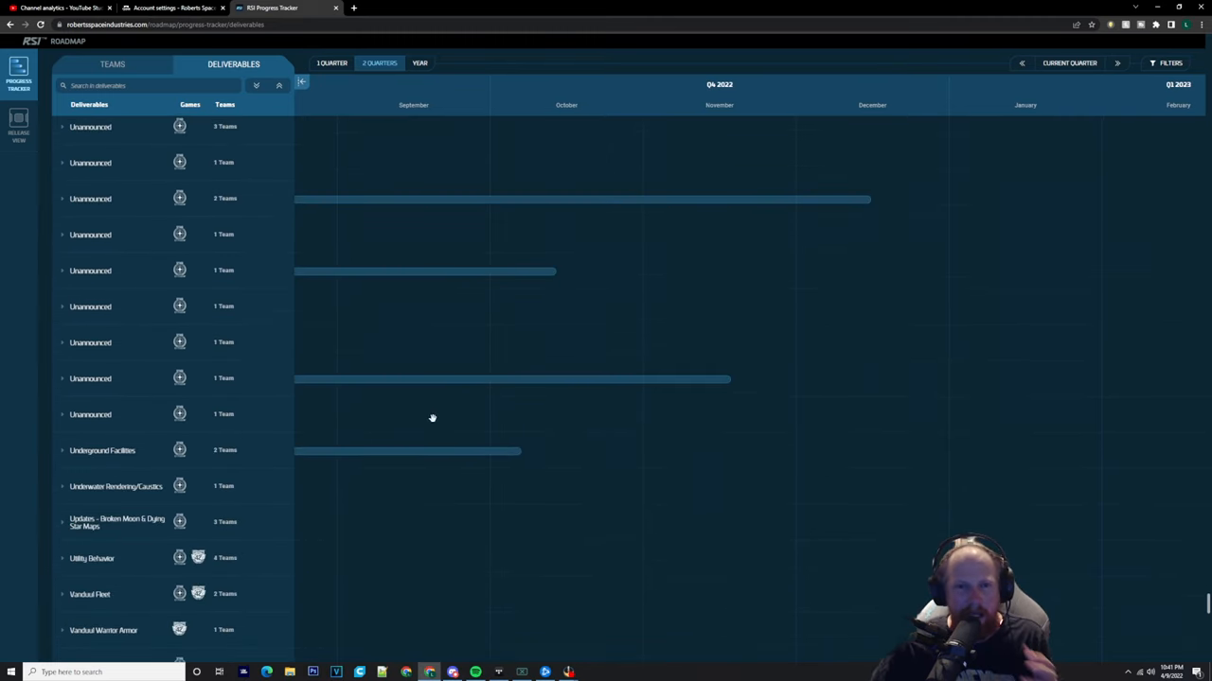
mouse_move(329, 360)
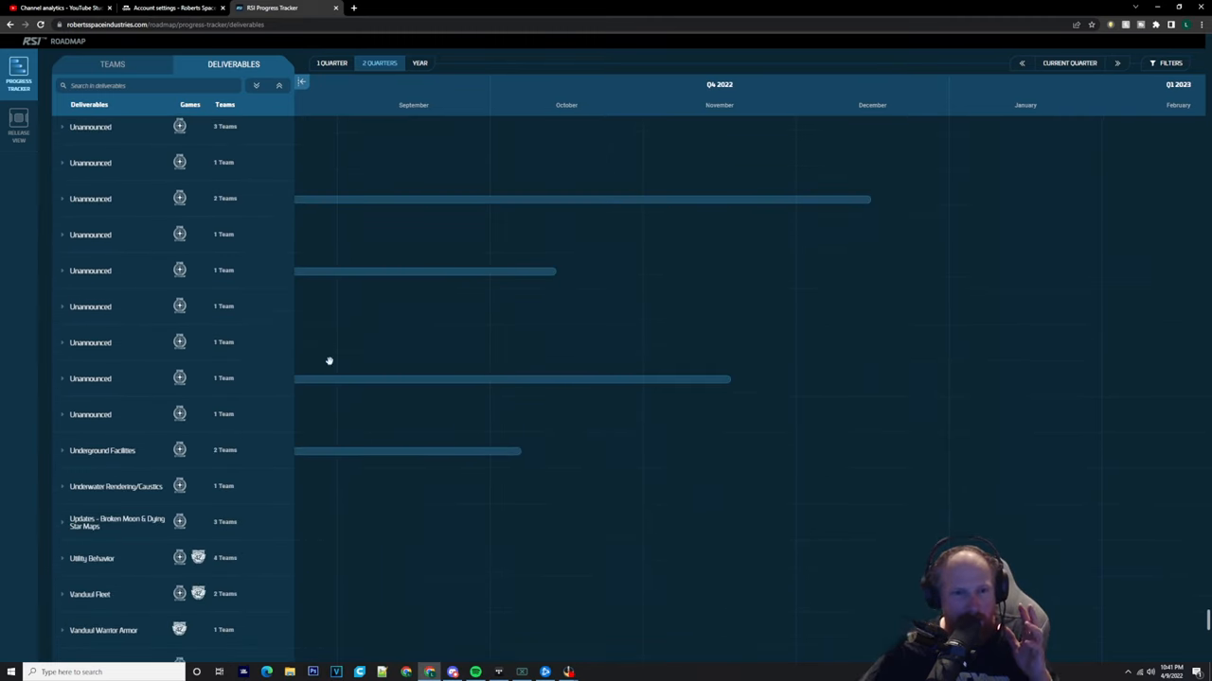
scroll("down", 3)
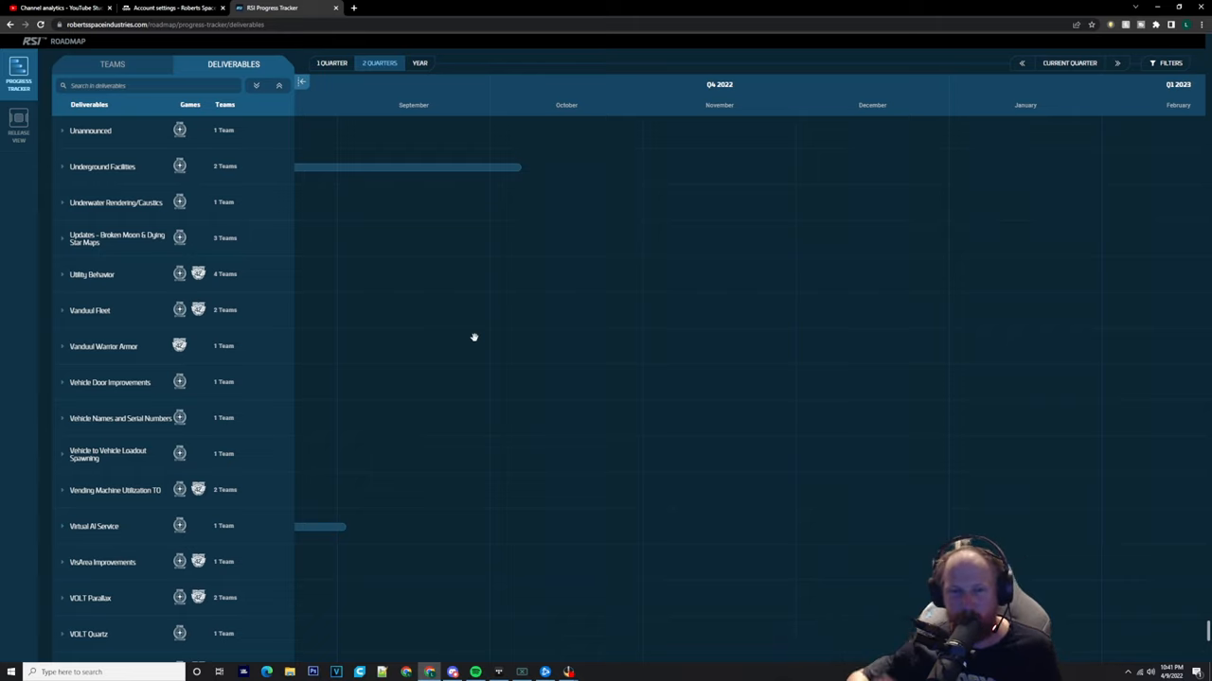
mouse_move(552, 458)
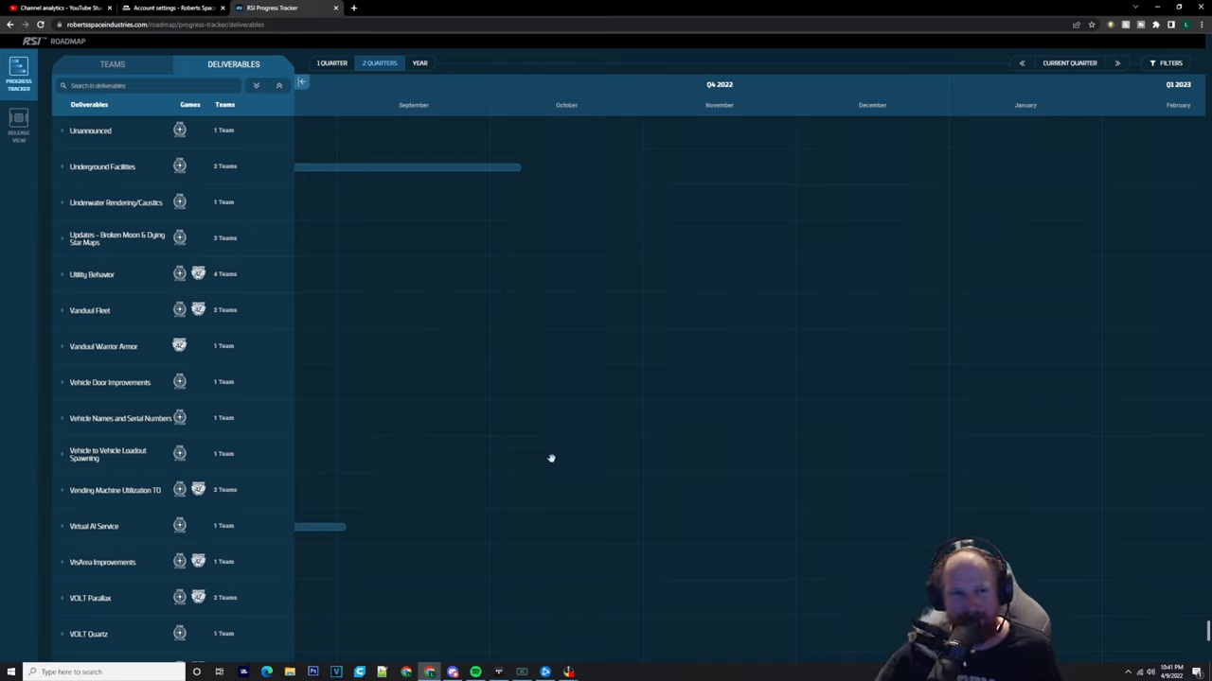
mouse_move(1126, 456)
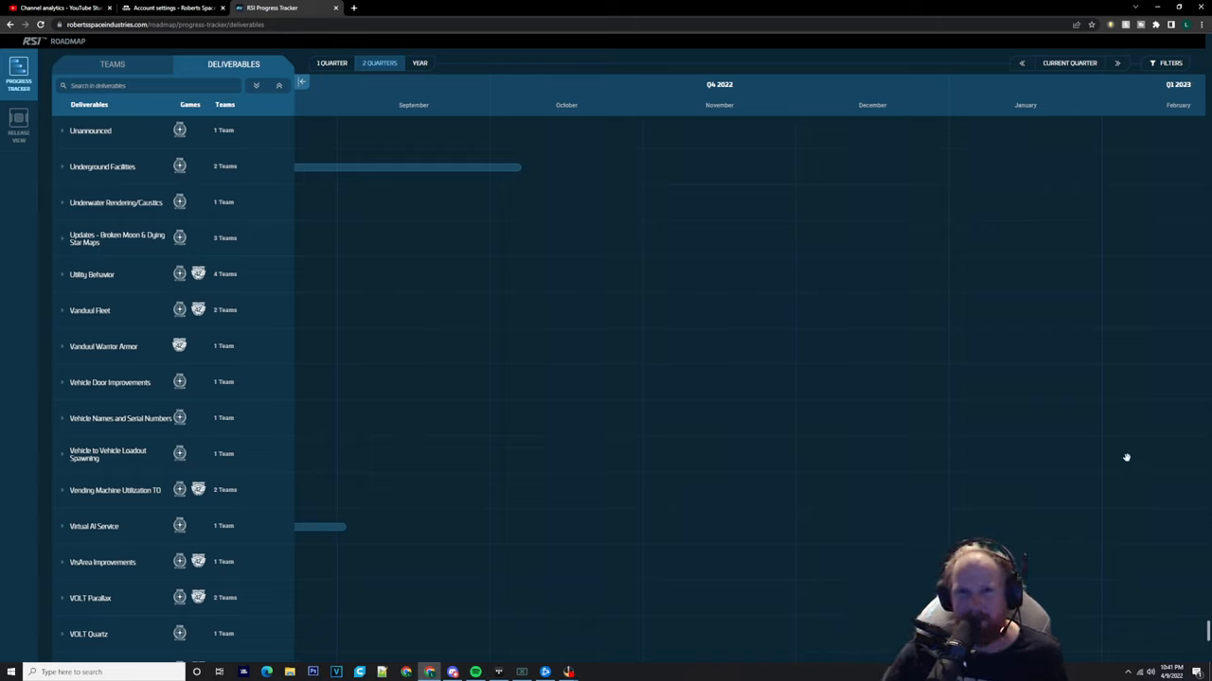